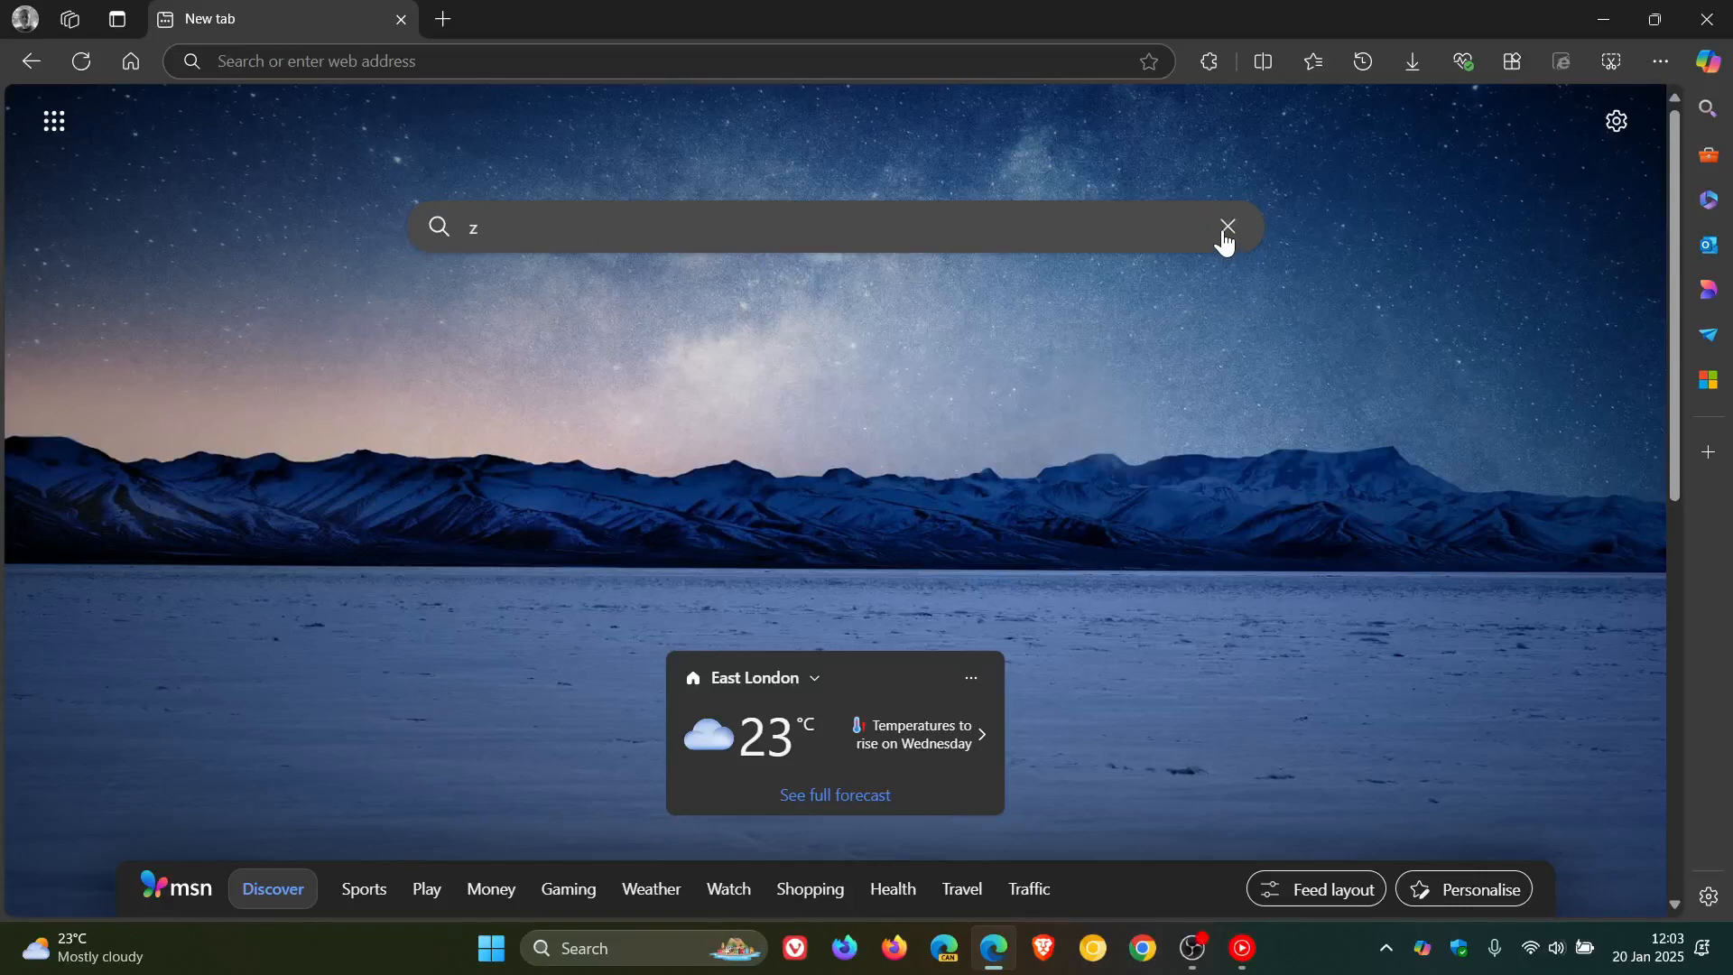
Clear the new tab search box and open Edge's Settings and more menu
left_click(1224, 227)
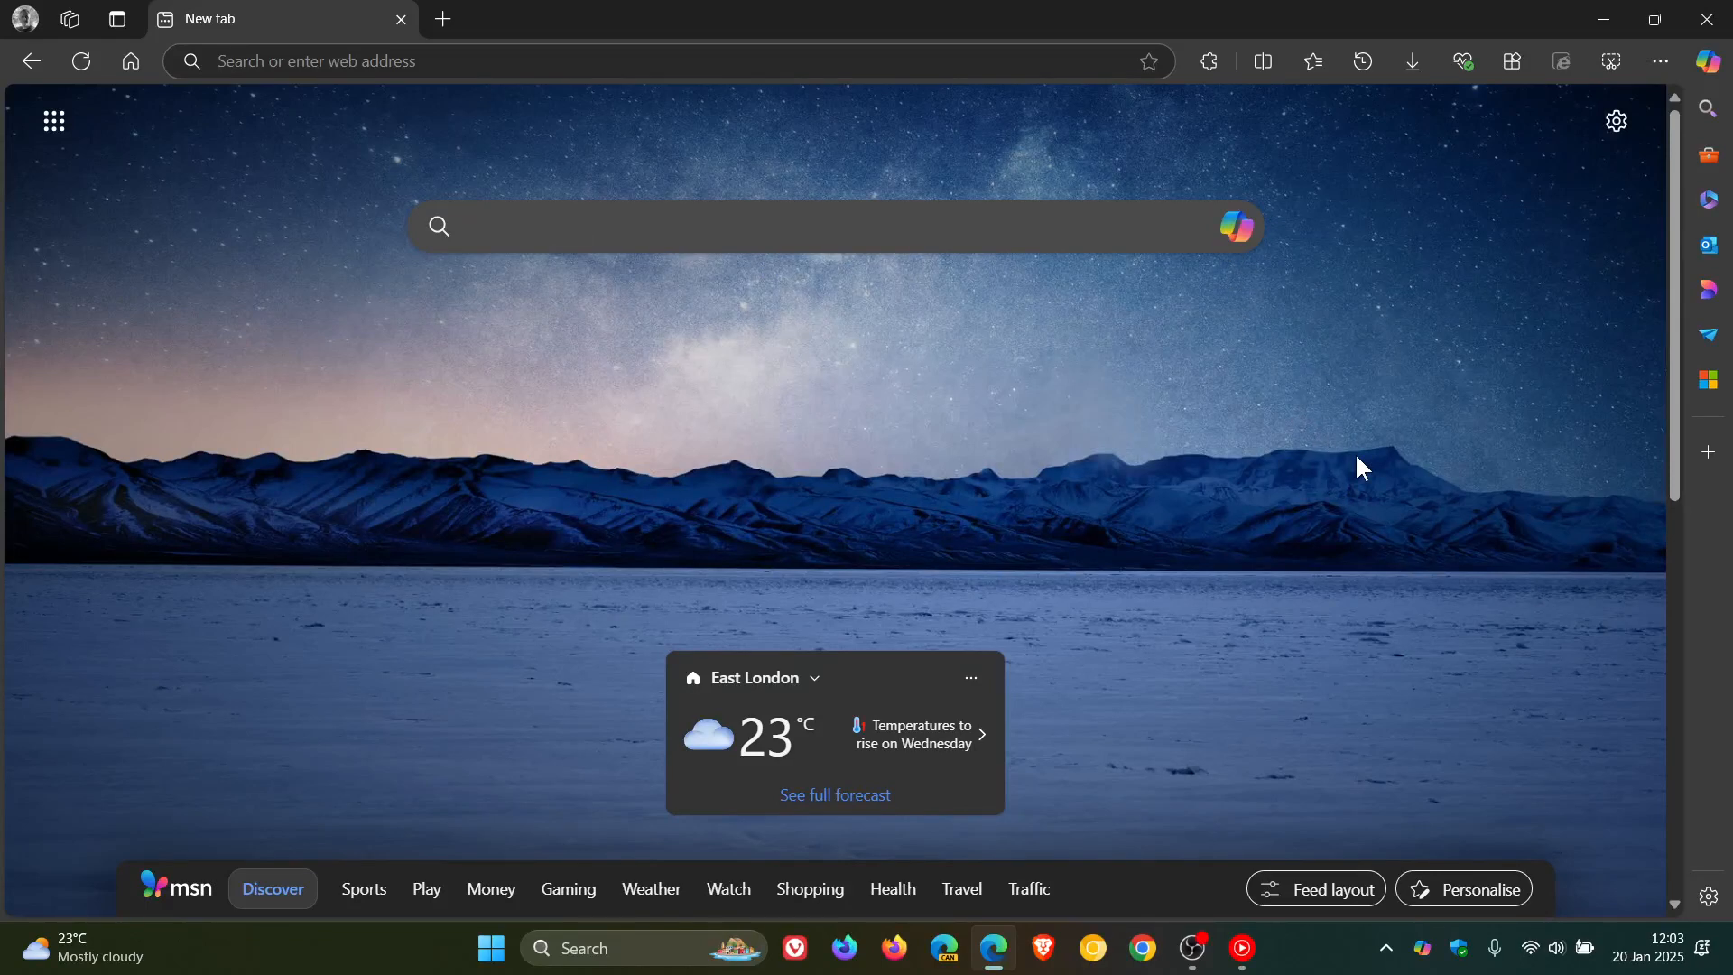
left_click(1658, 61)
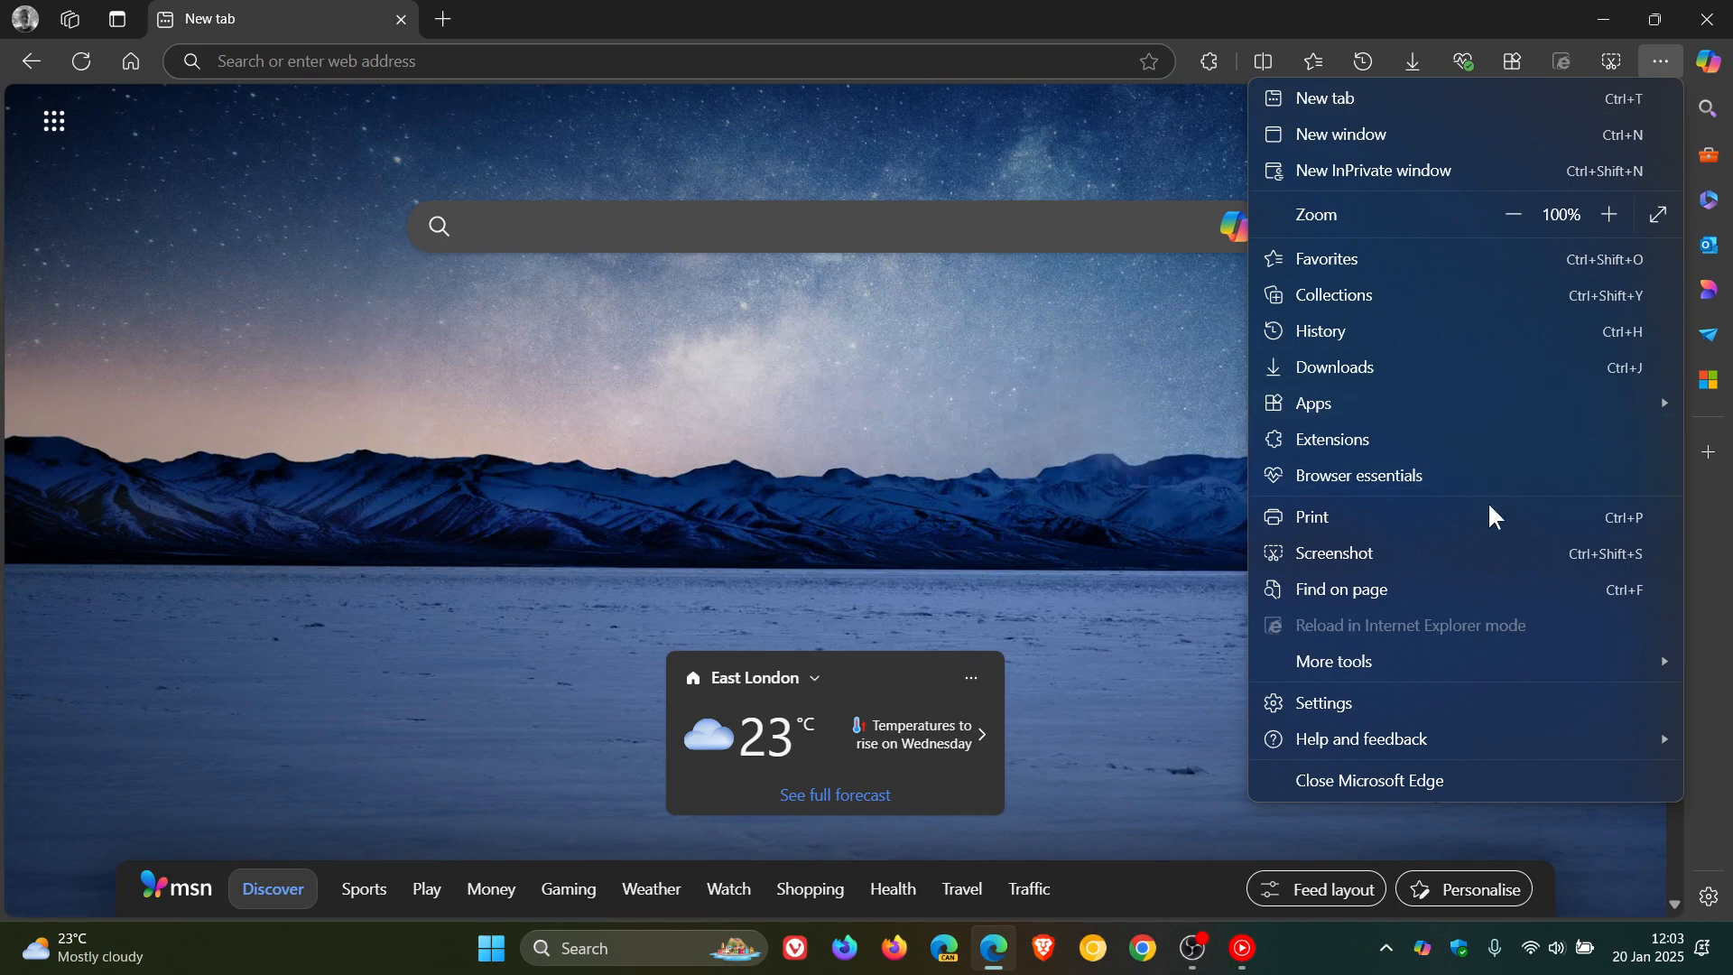
Scroll Edge's Appearance settings to Game Assist (Preview), then launch Windows Settings from Start
left_click(1324, 702)
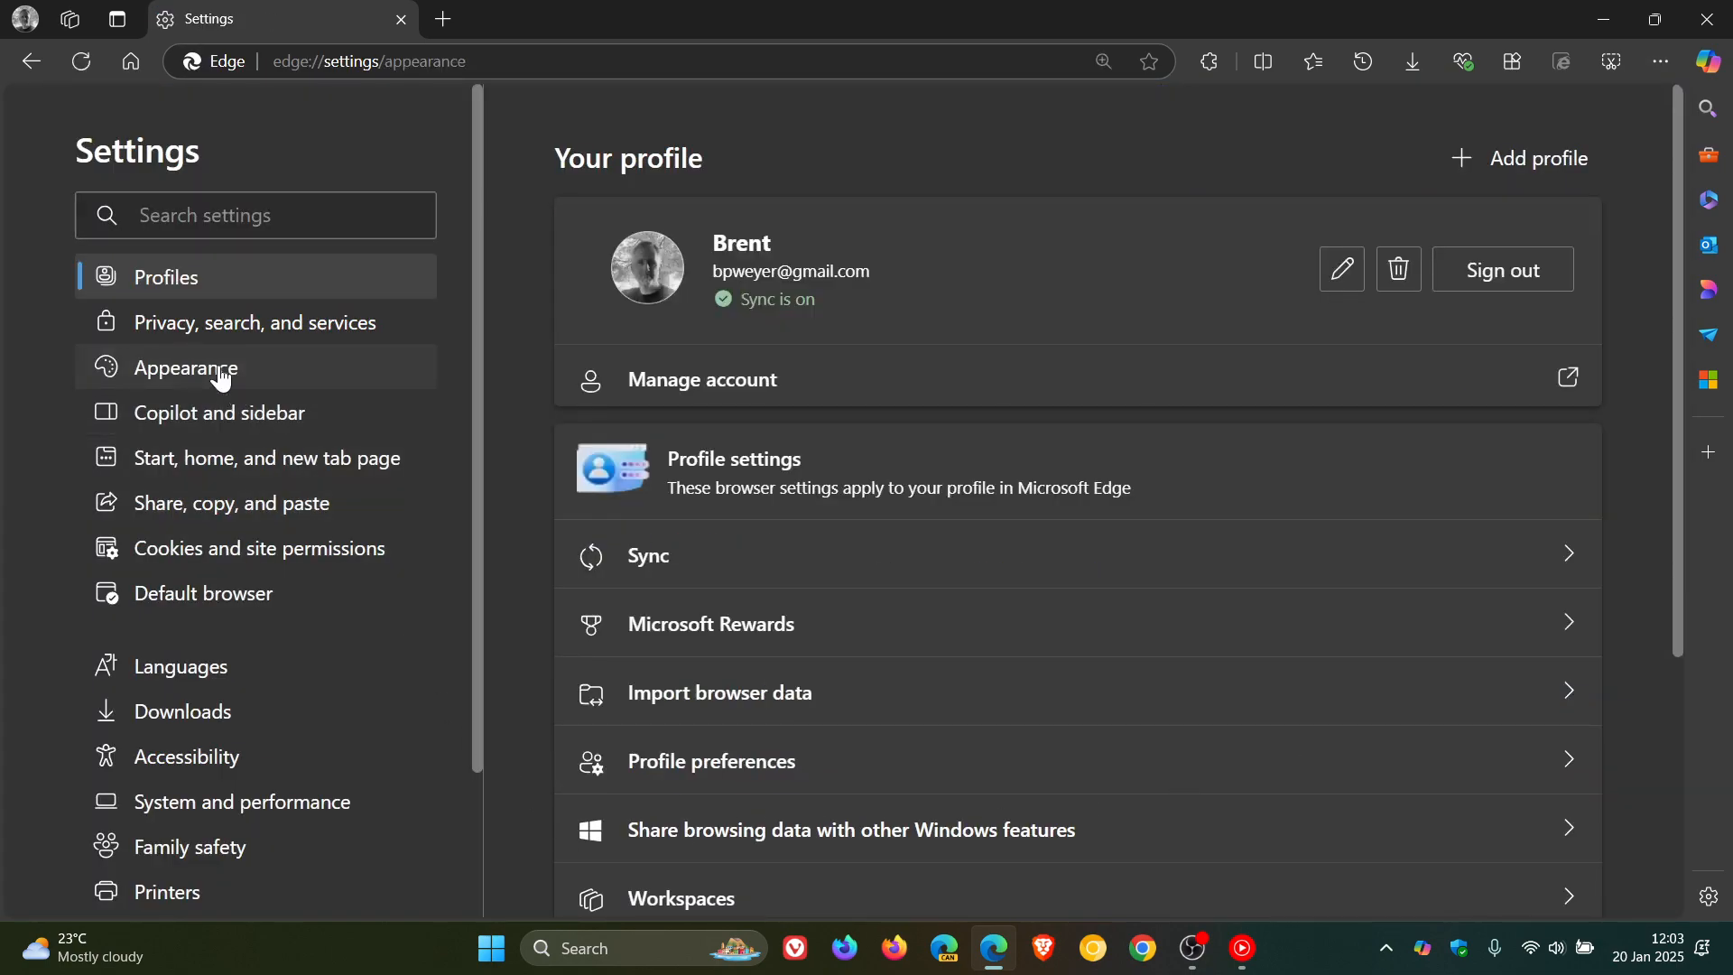
left_click(186, 367)
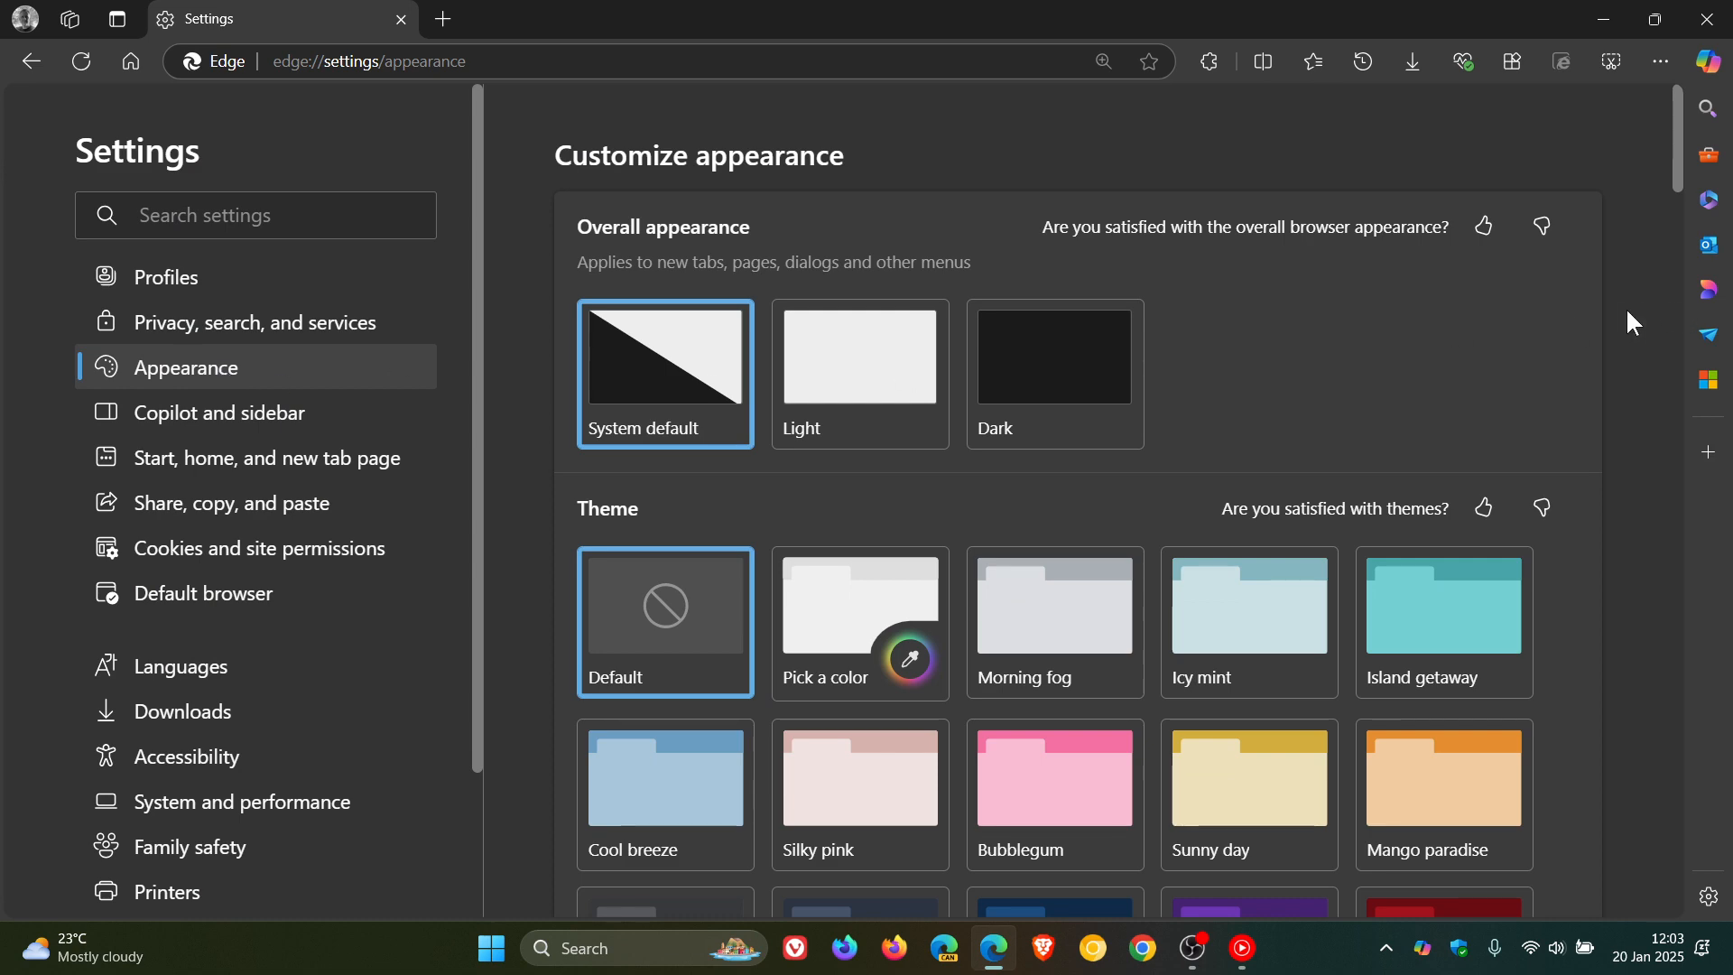
scroll("down", 3)
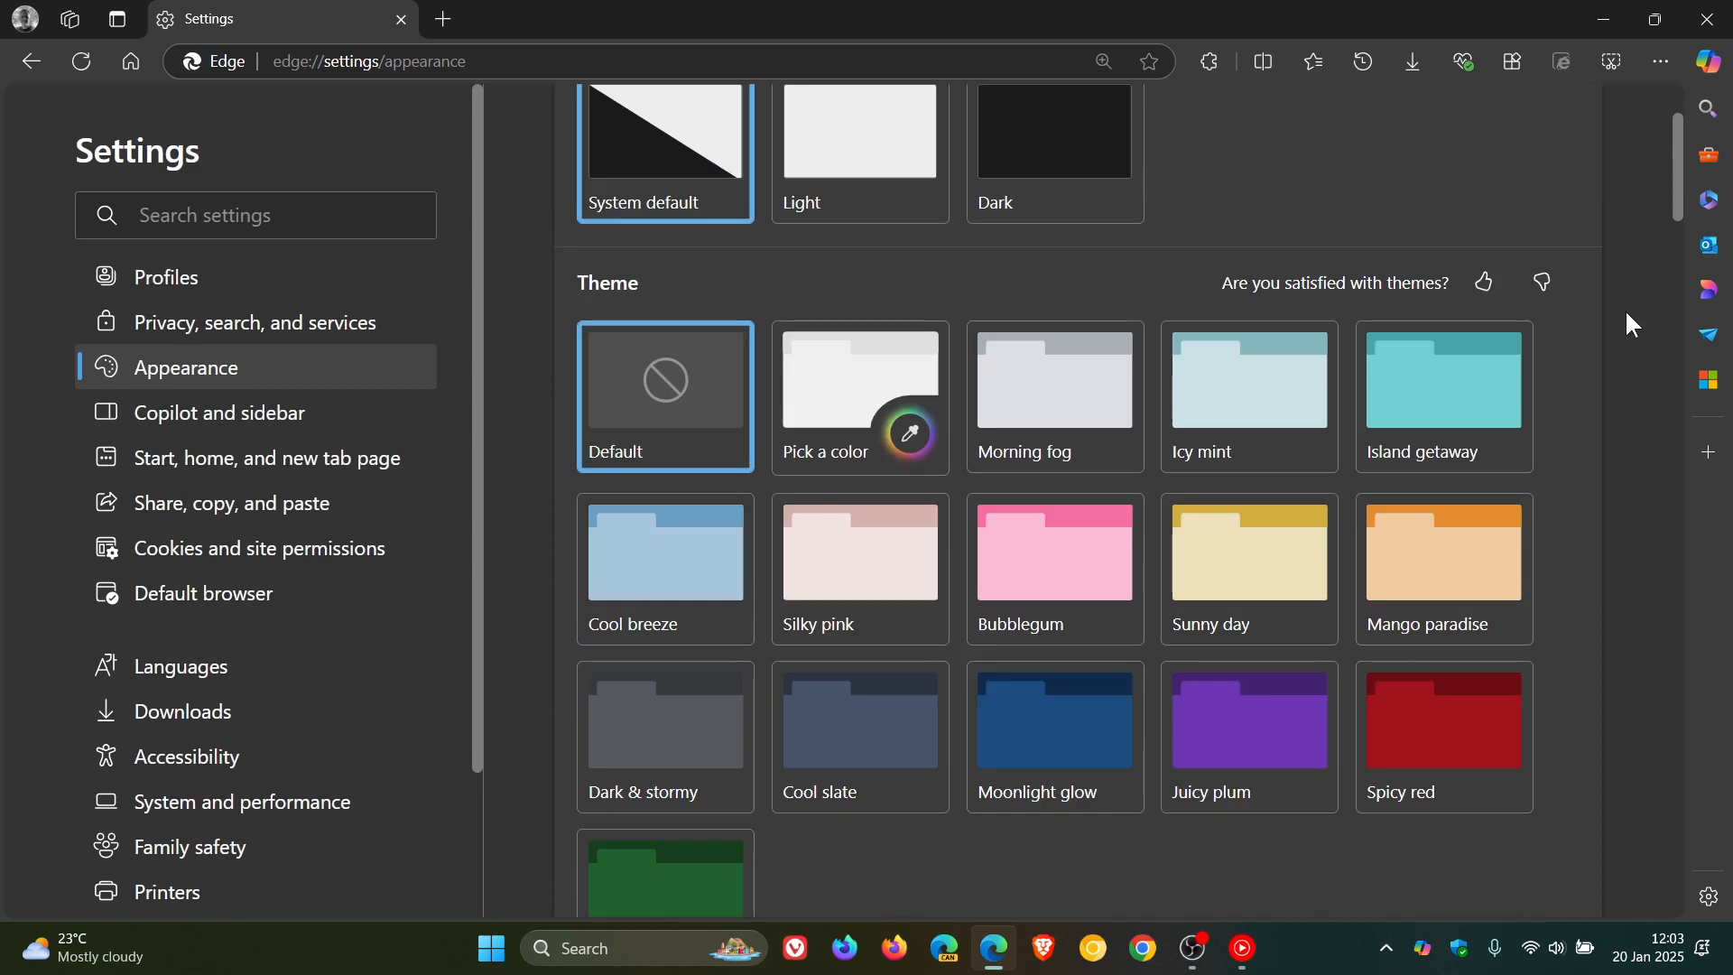
scroll("down", 3)
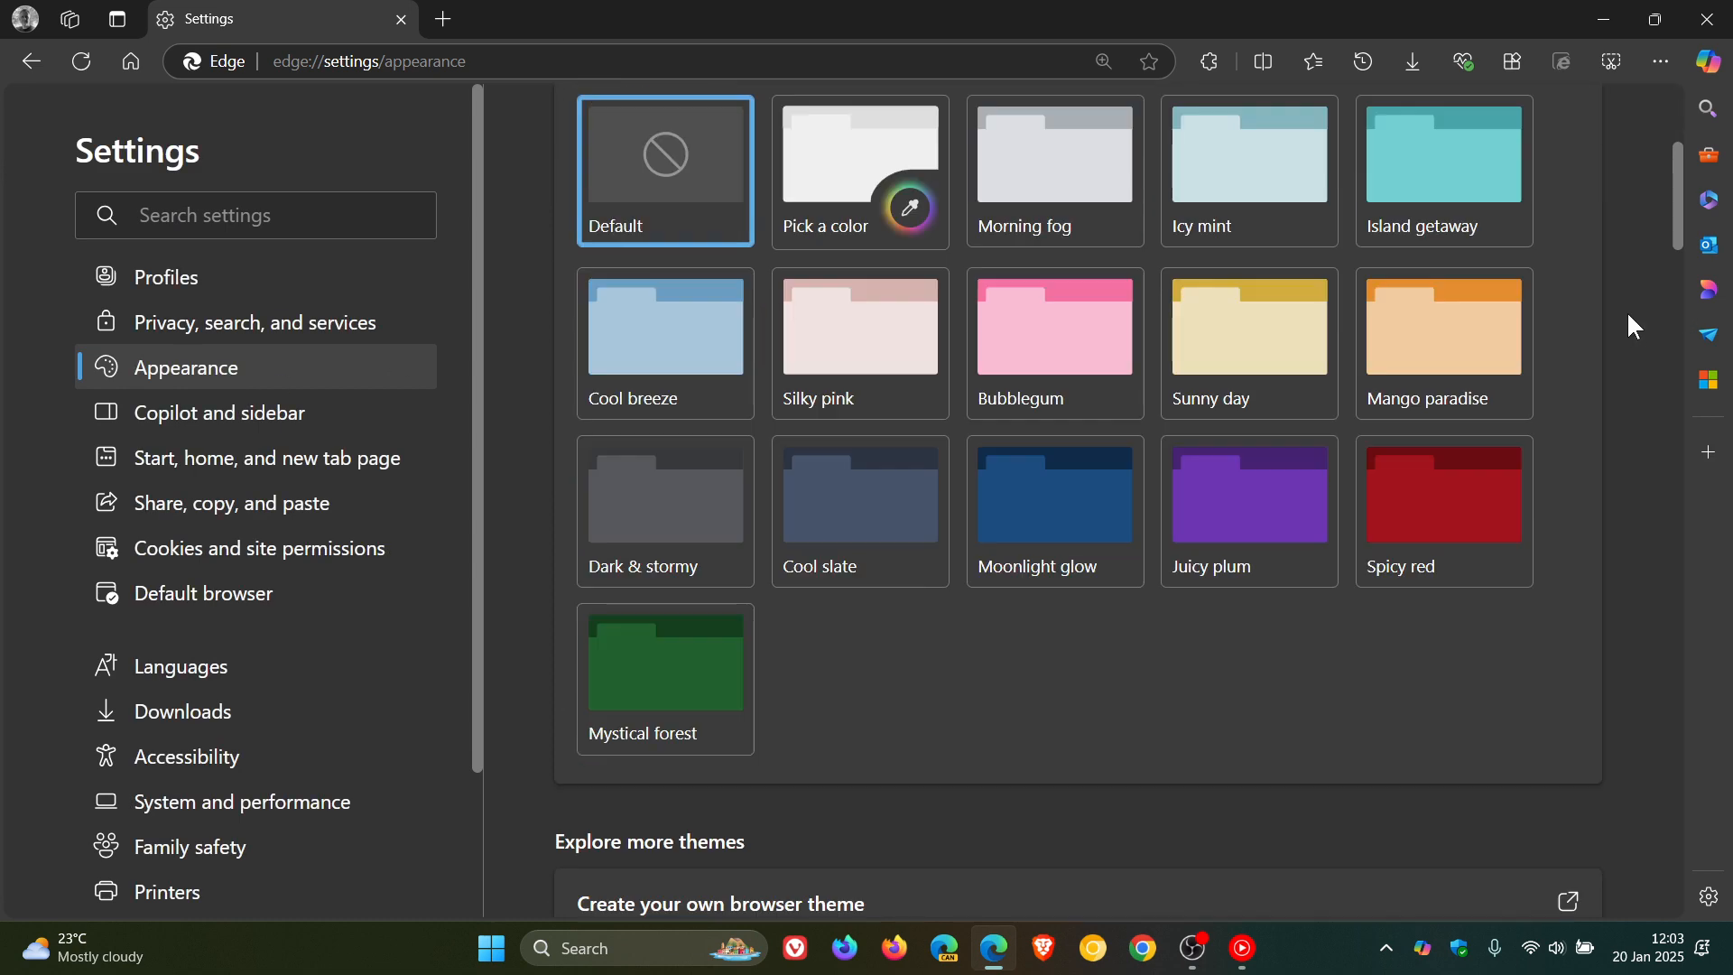
scroll("down", 3)
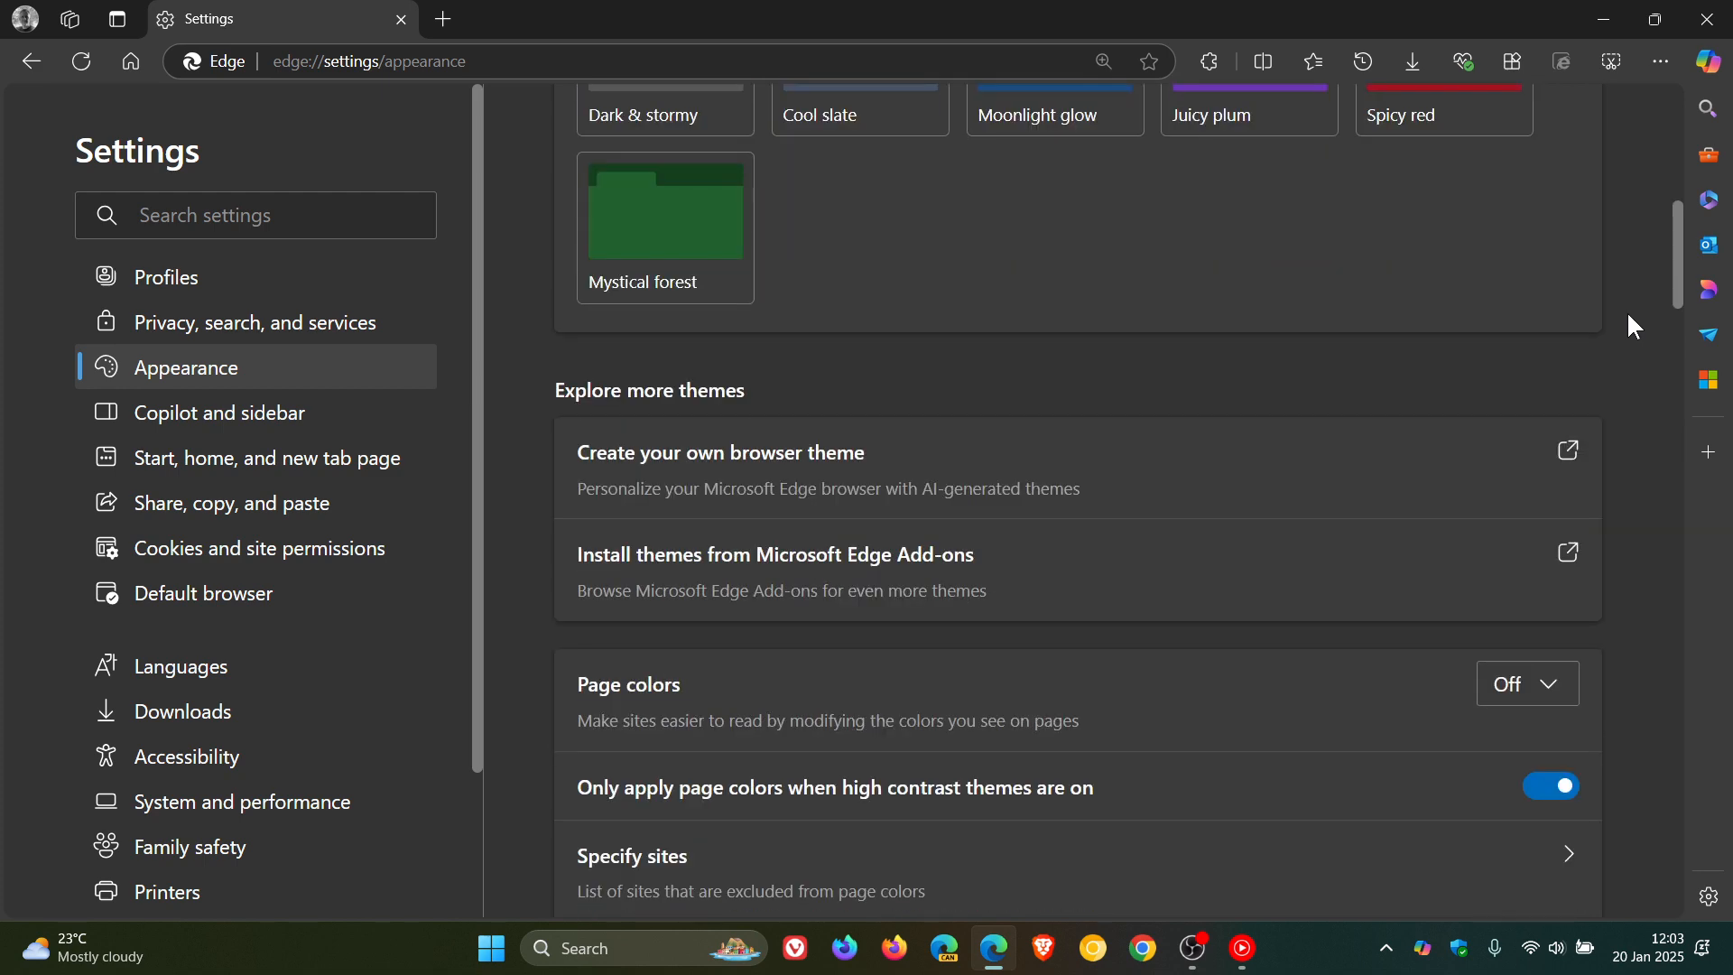
scroll("down", 3)
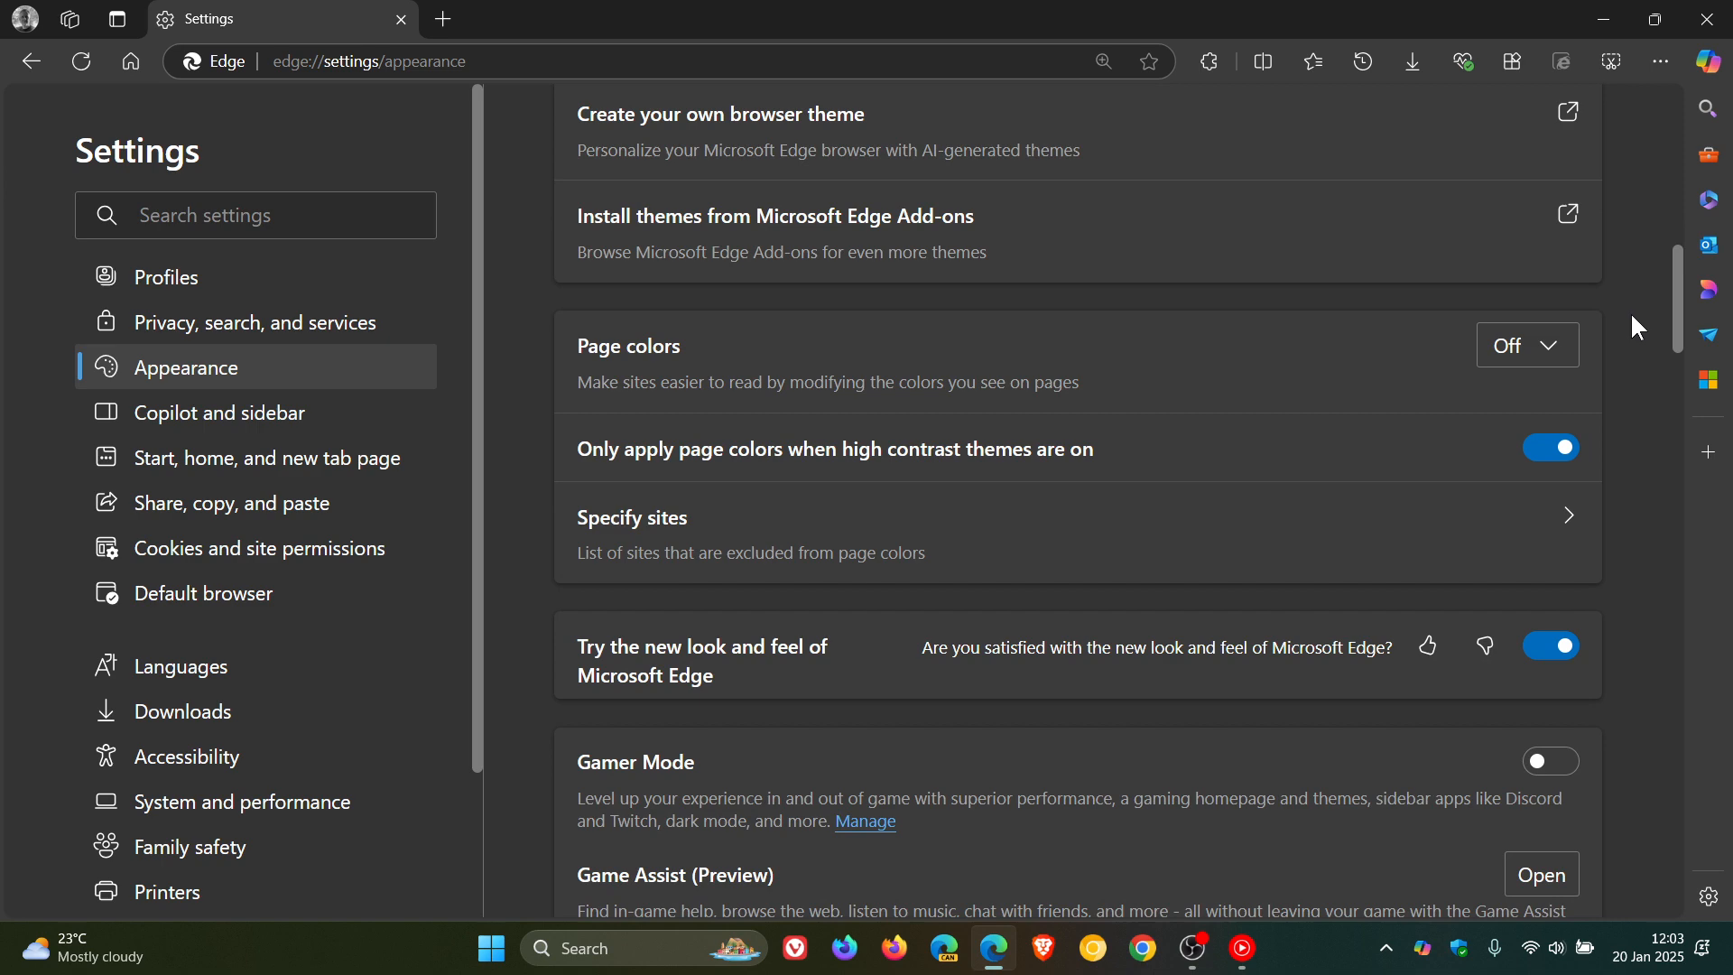
scroll("down", 3)
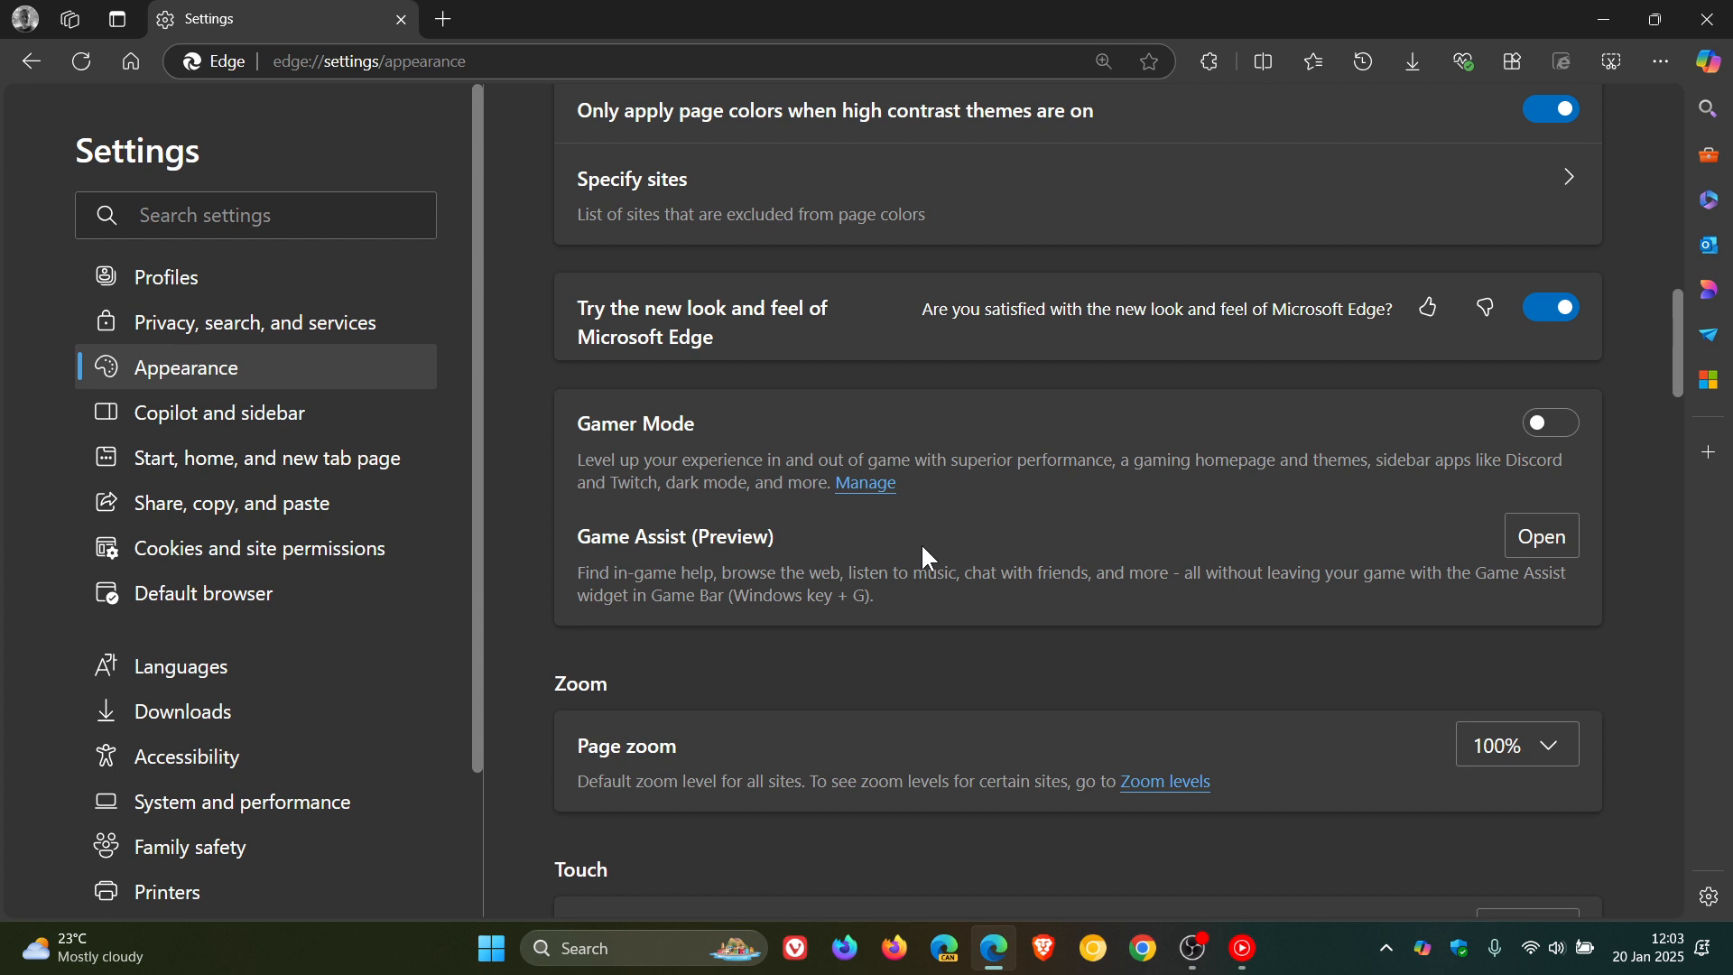
mouse_move(1079, 649)
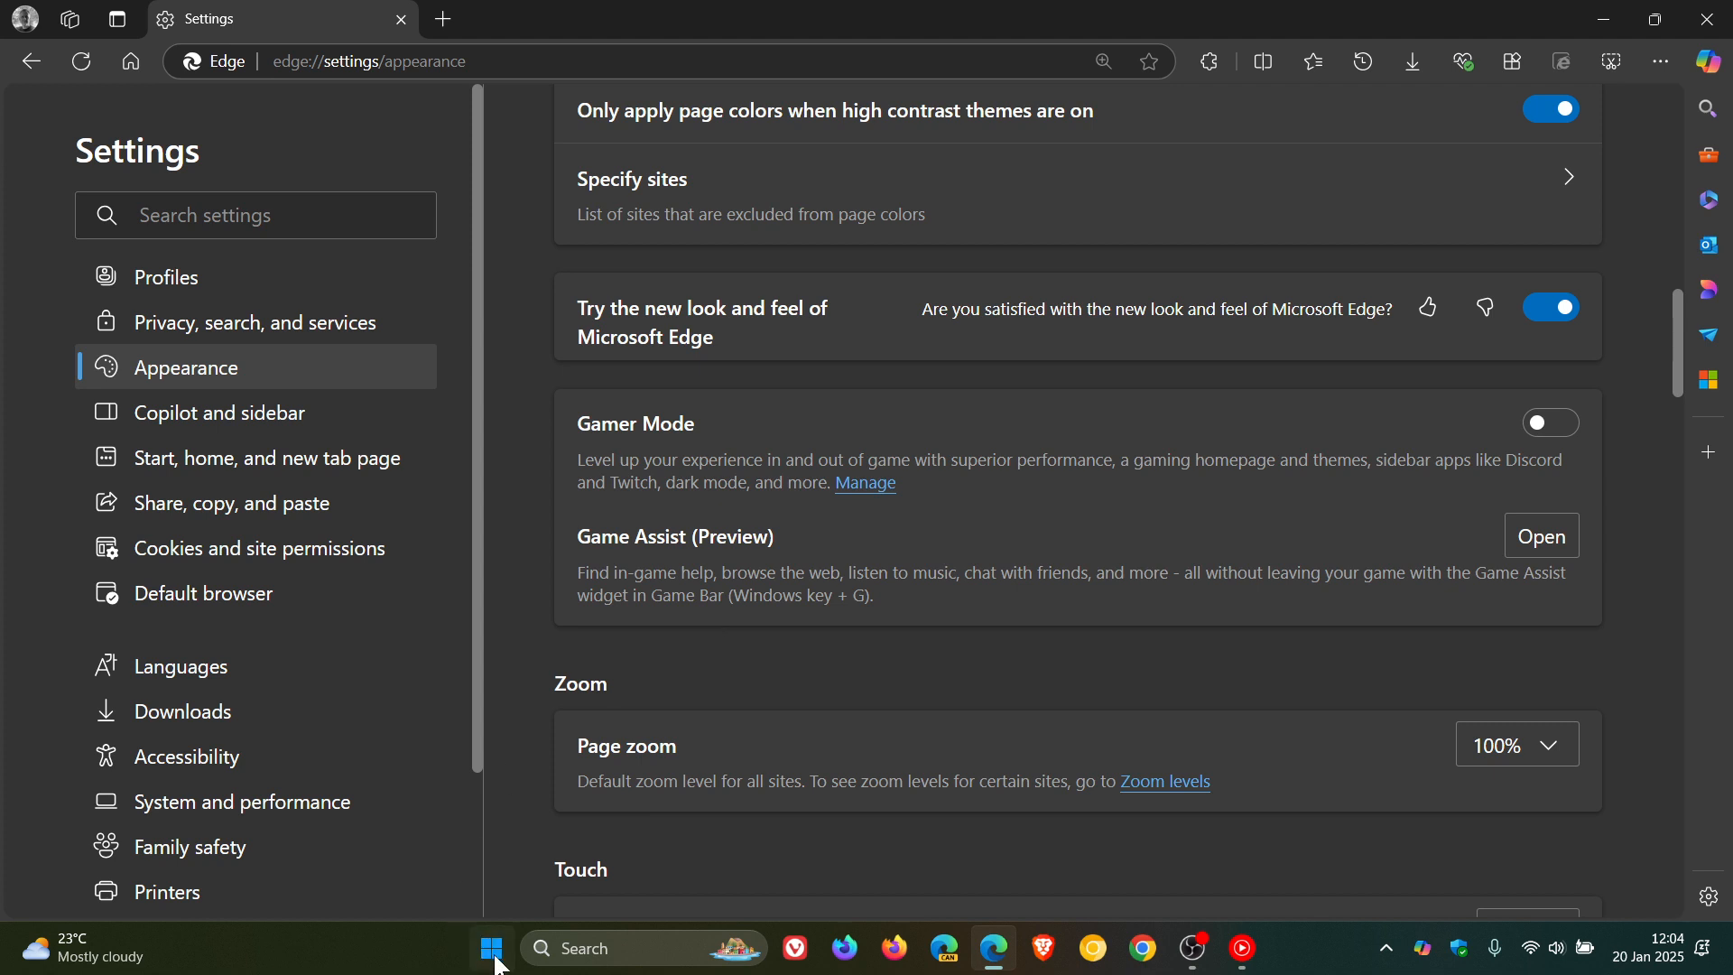
left_click(491, 955)
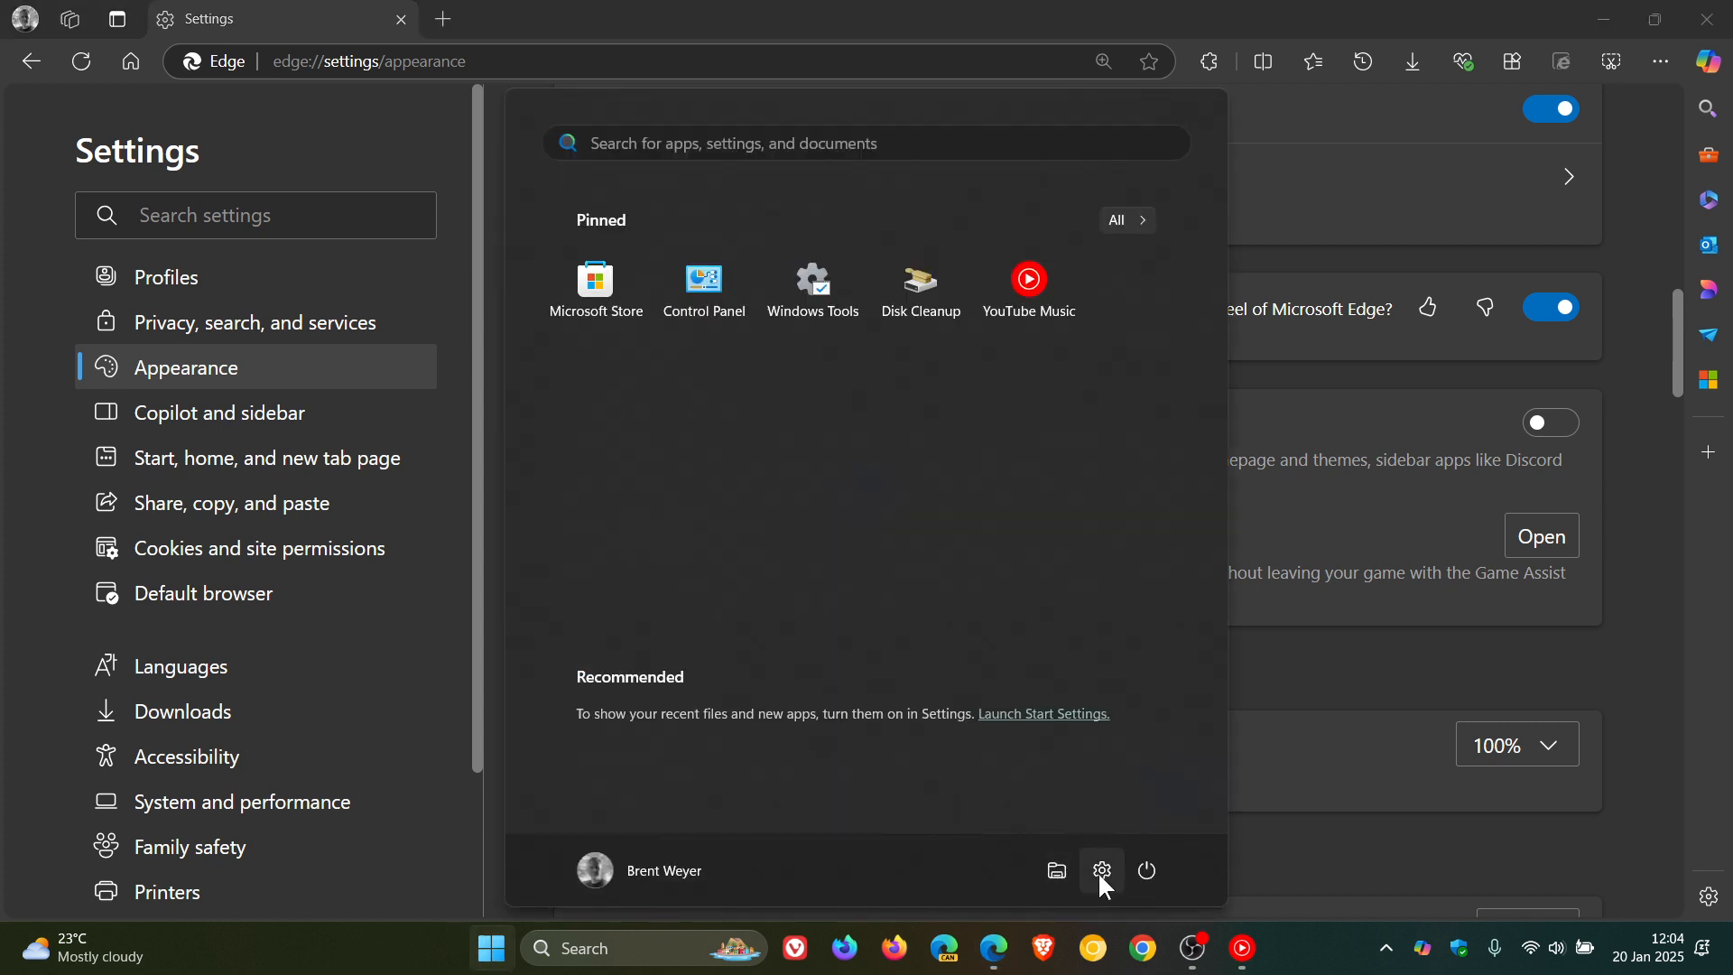
left_click(1099, 871)
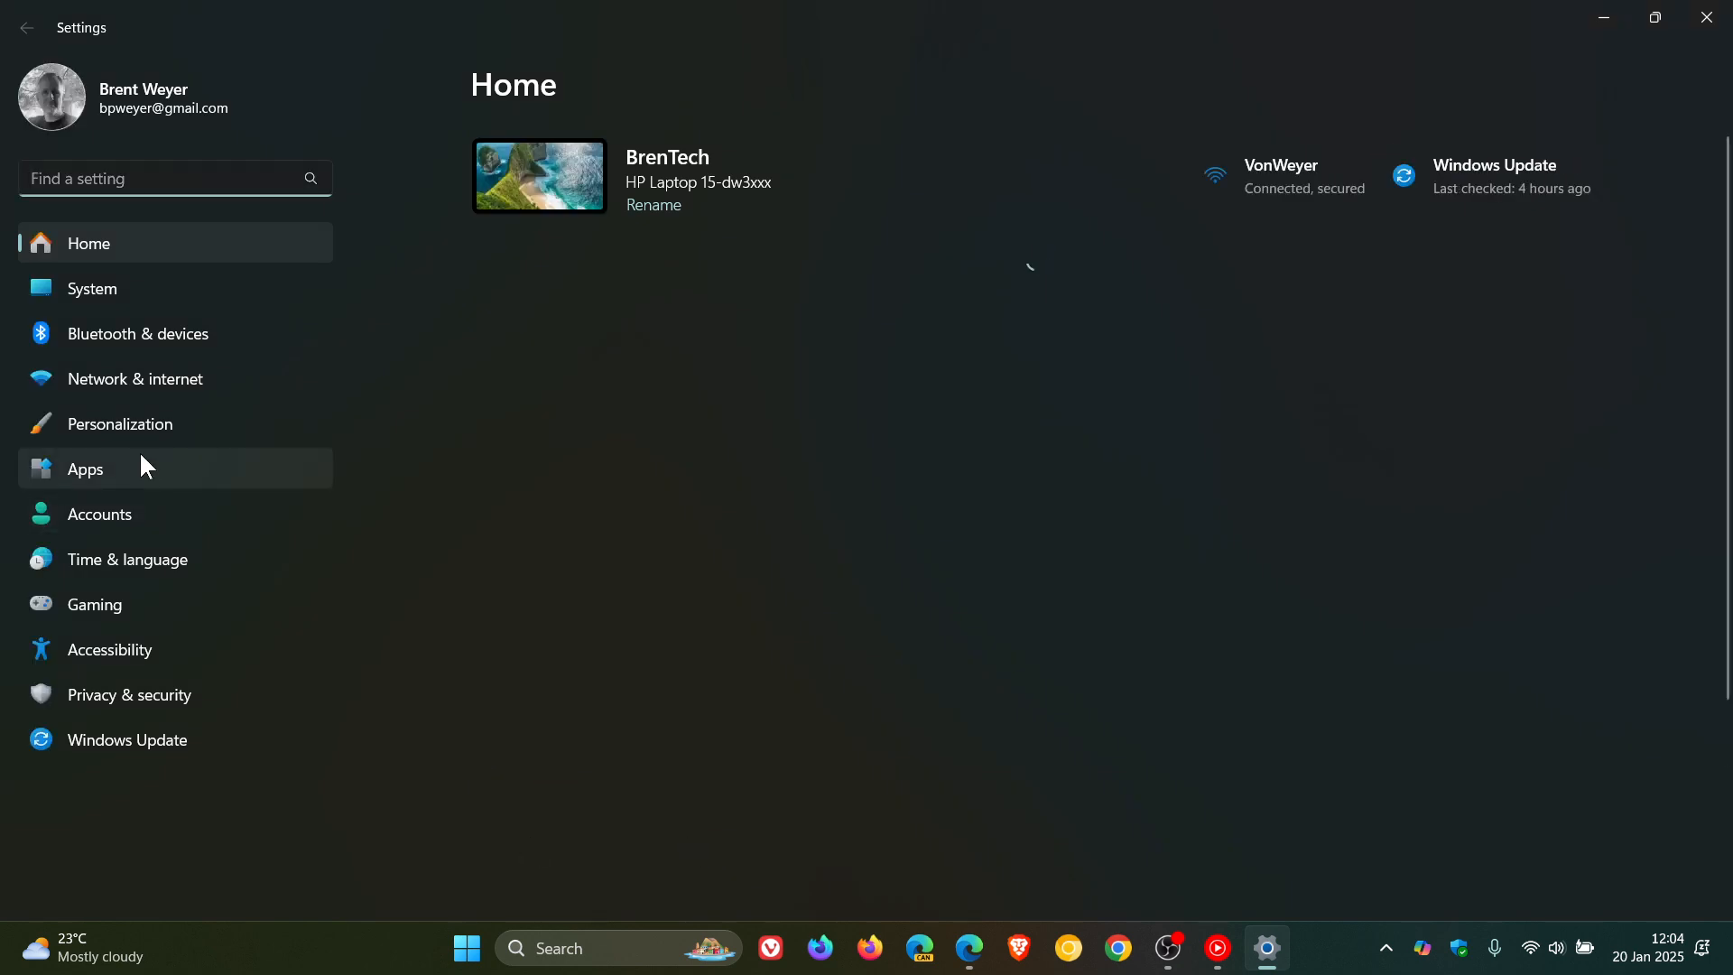
Open Apps > Installed apps and scroll down to Game Assist (Preview)
left_click(85, 469)
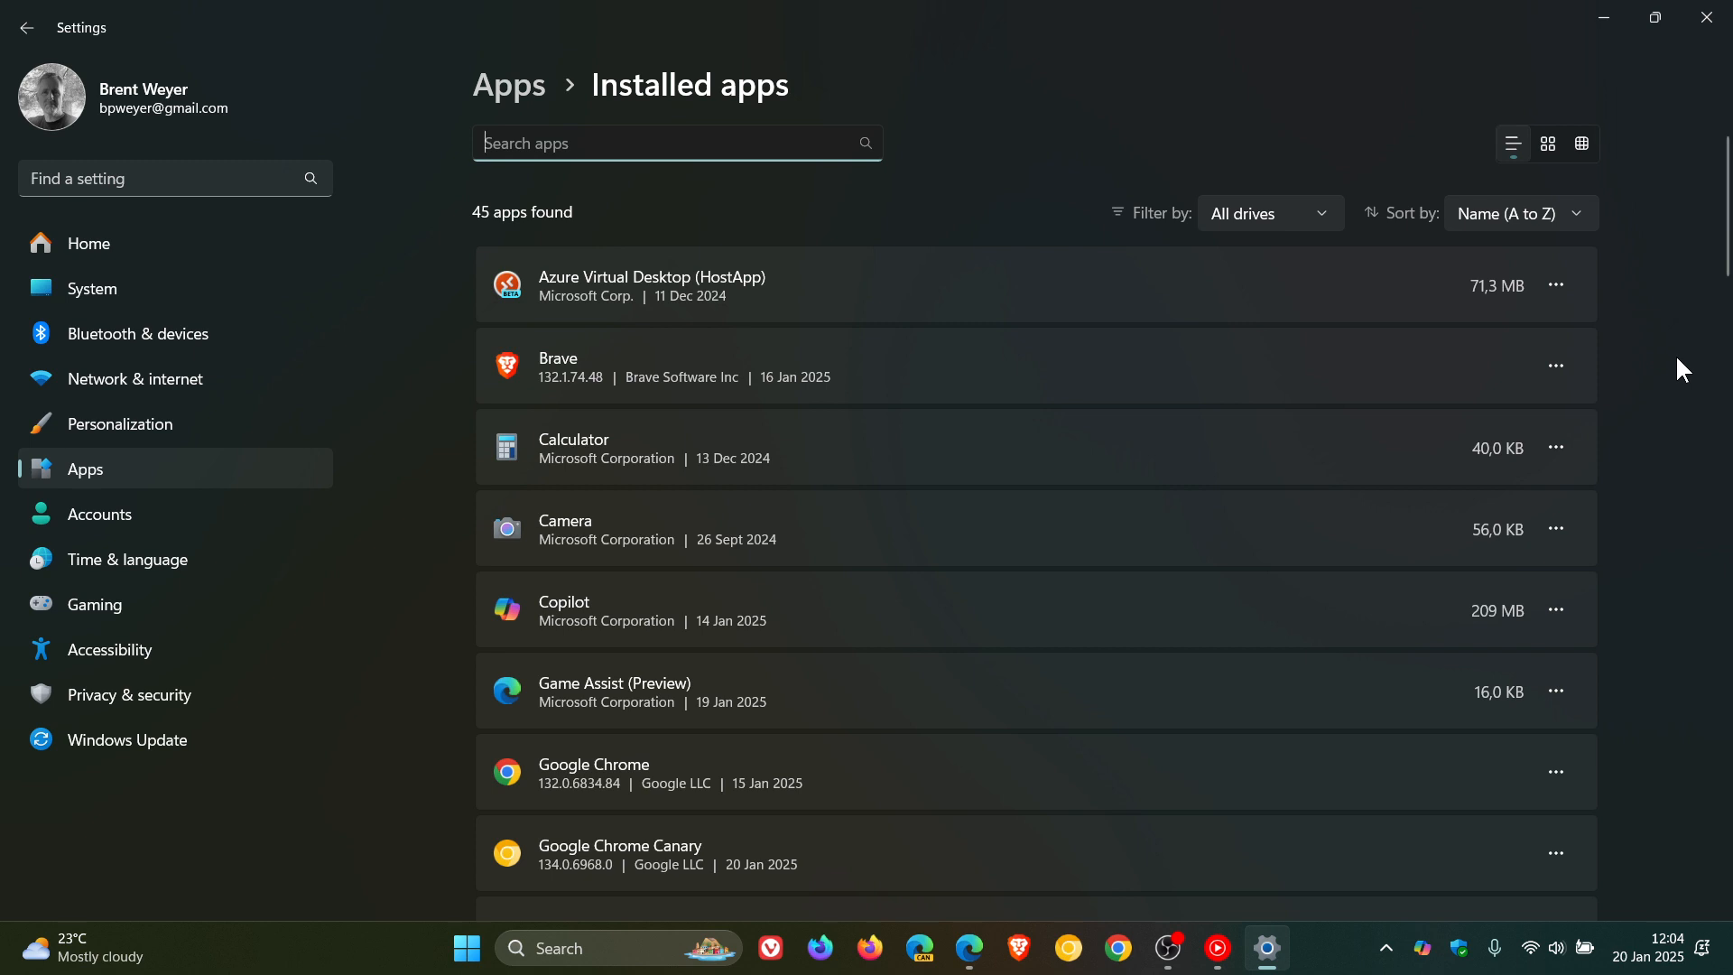
scroll("down", 3)
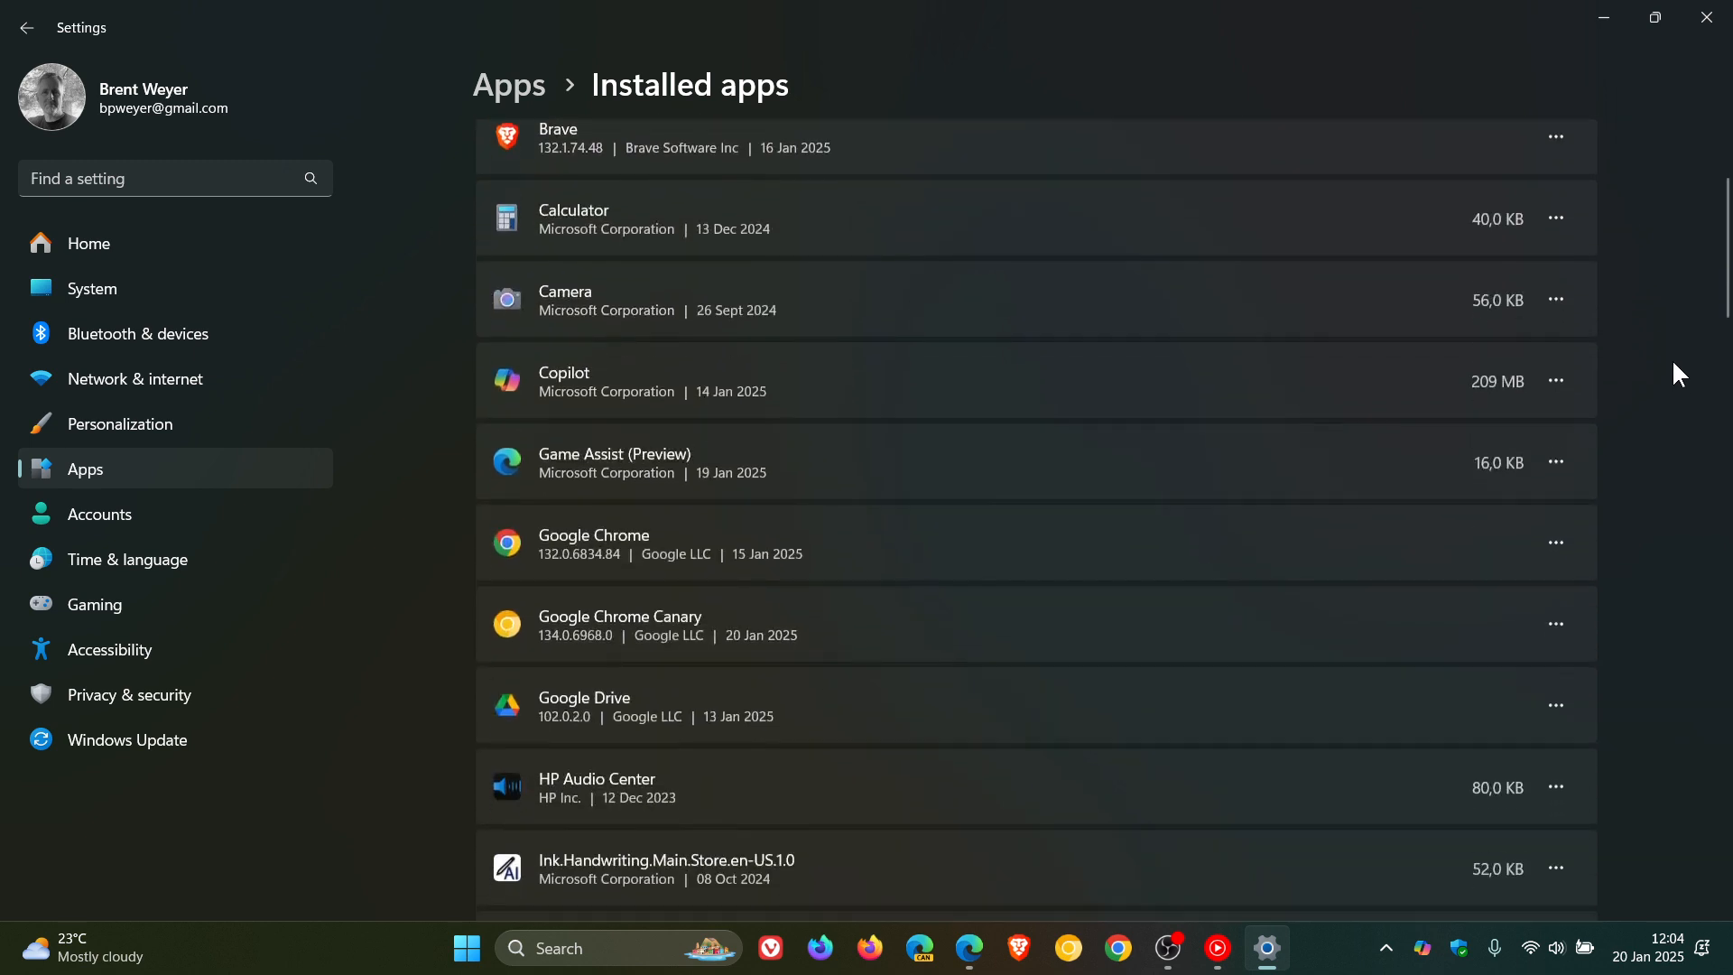
scroll("down", 3)
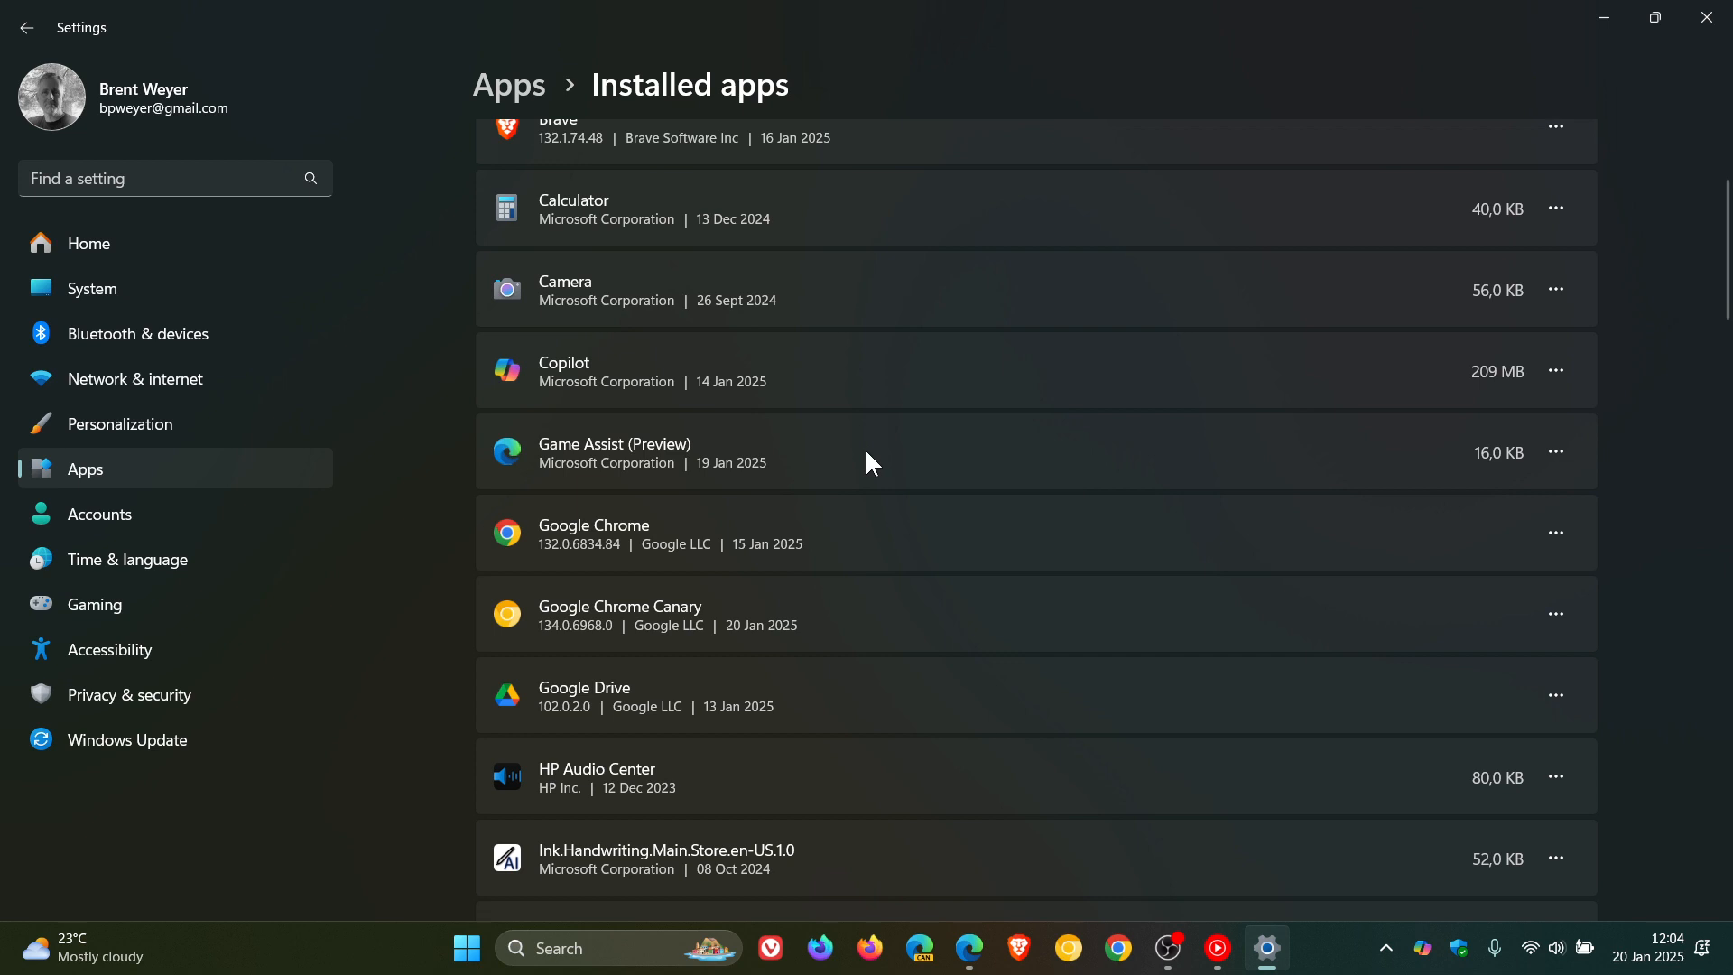
mouse_move(1435, 445)
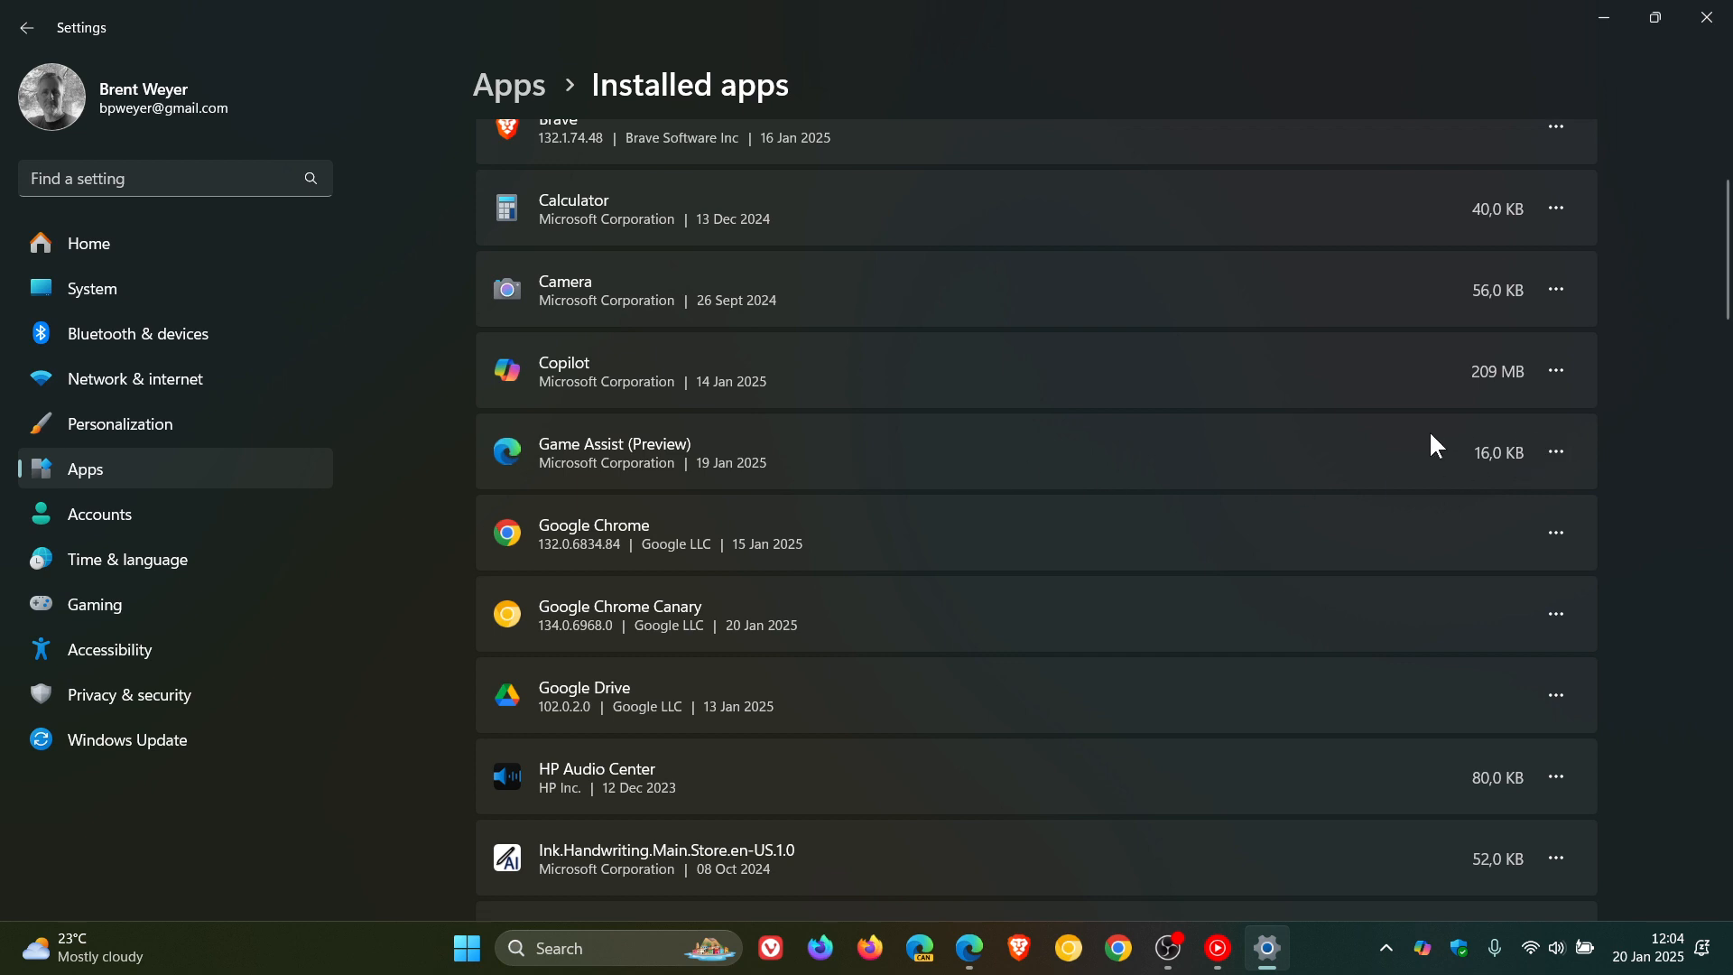
mouse_move(1541, 476)
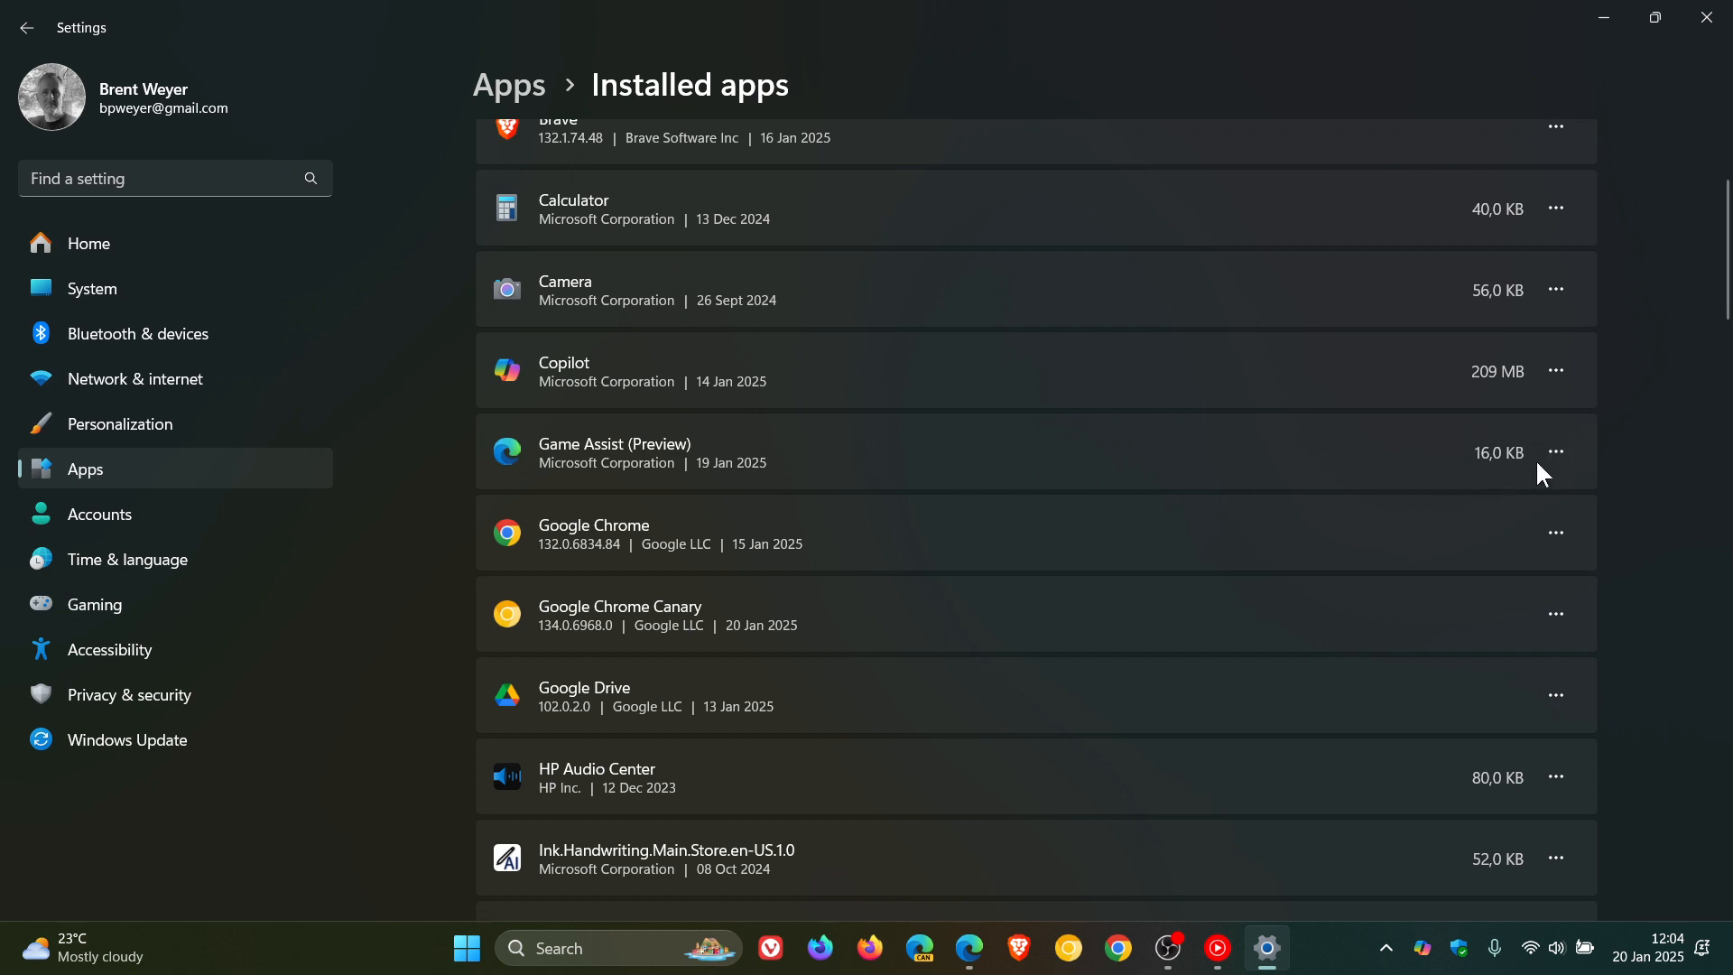
mouse_move(1555, 452)
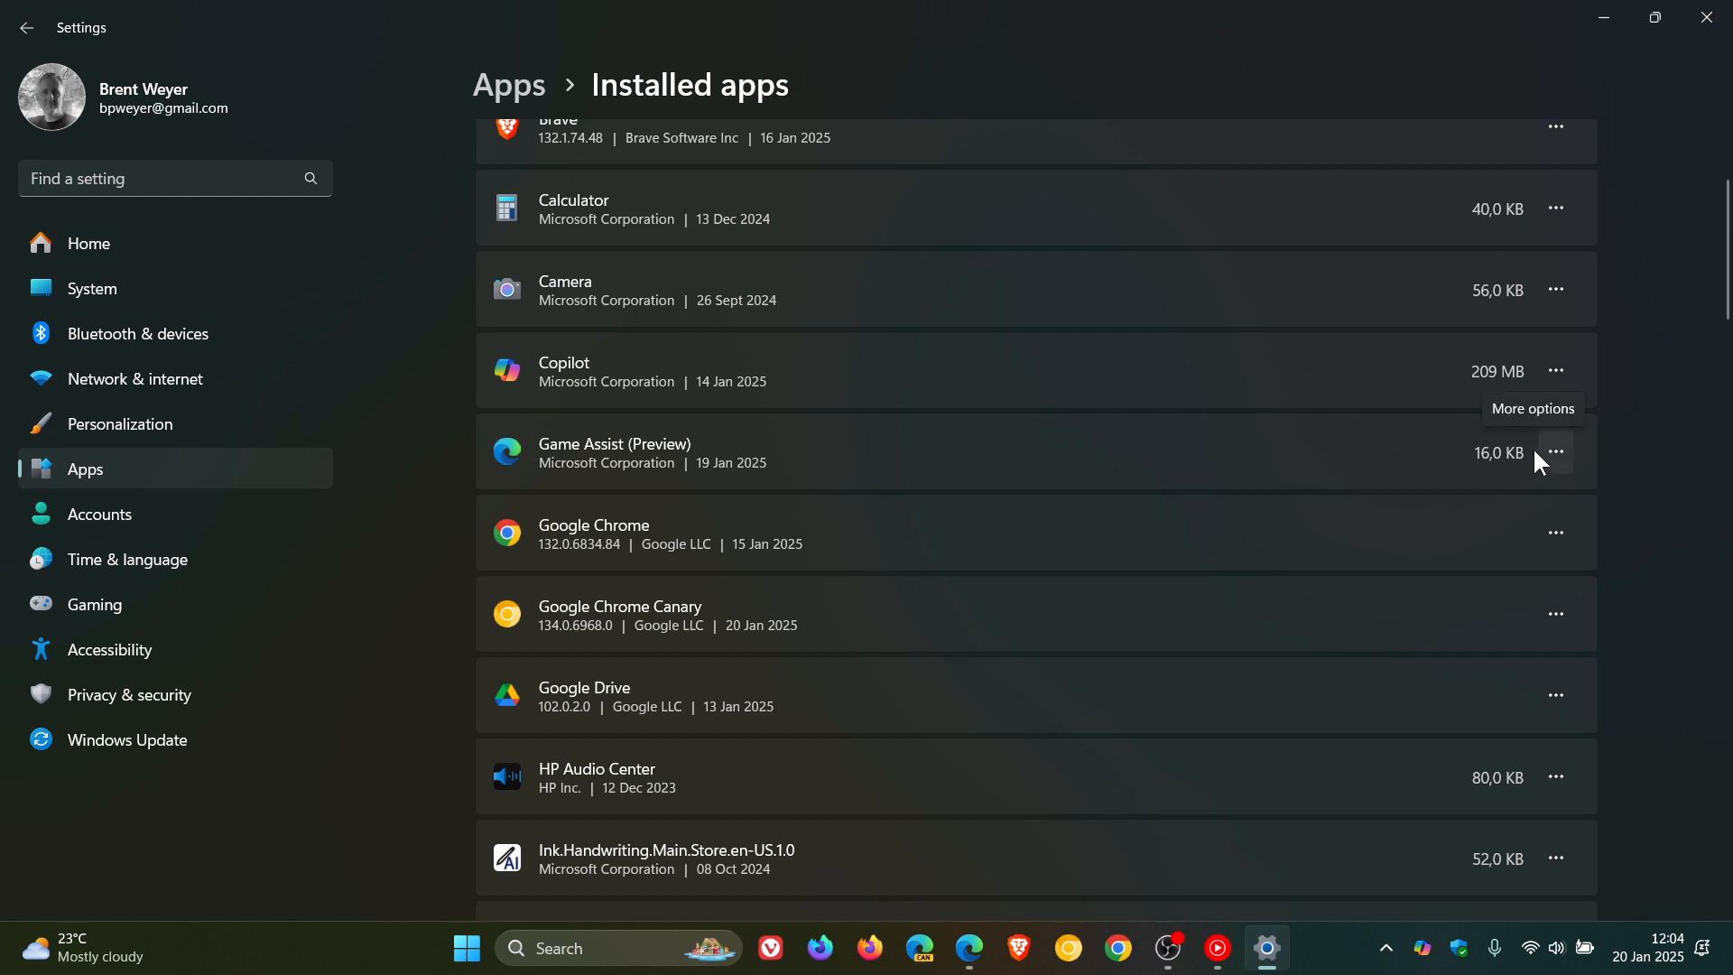
left_click(1554, 452)
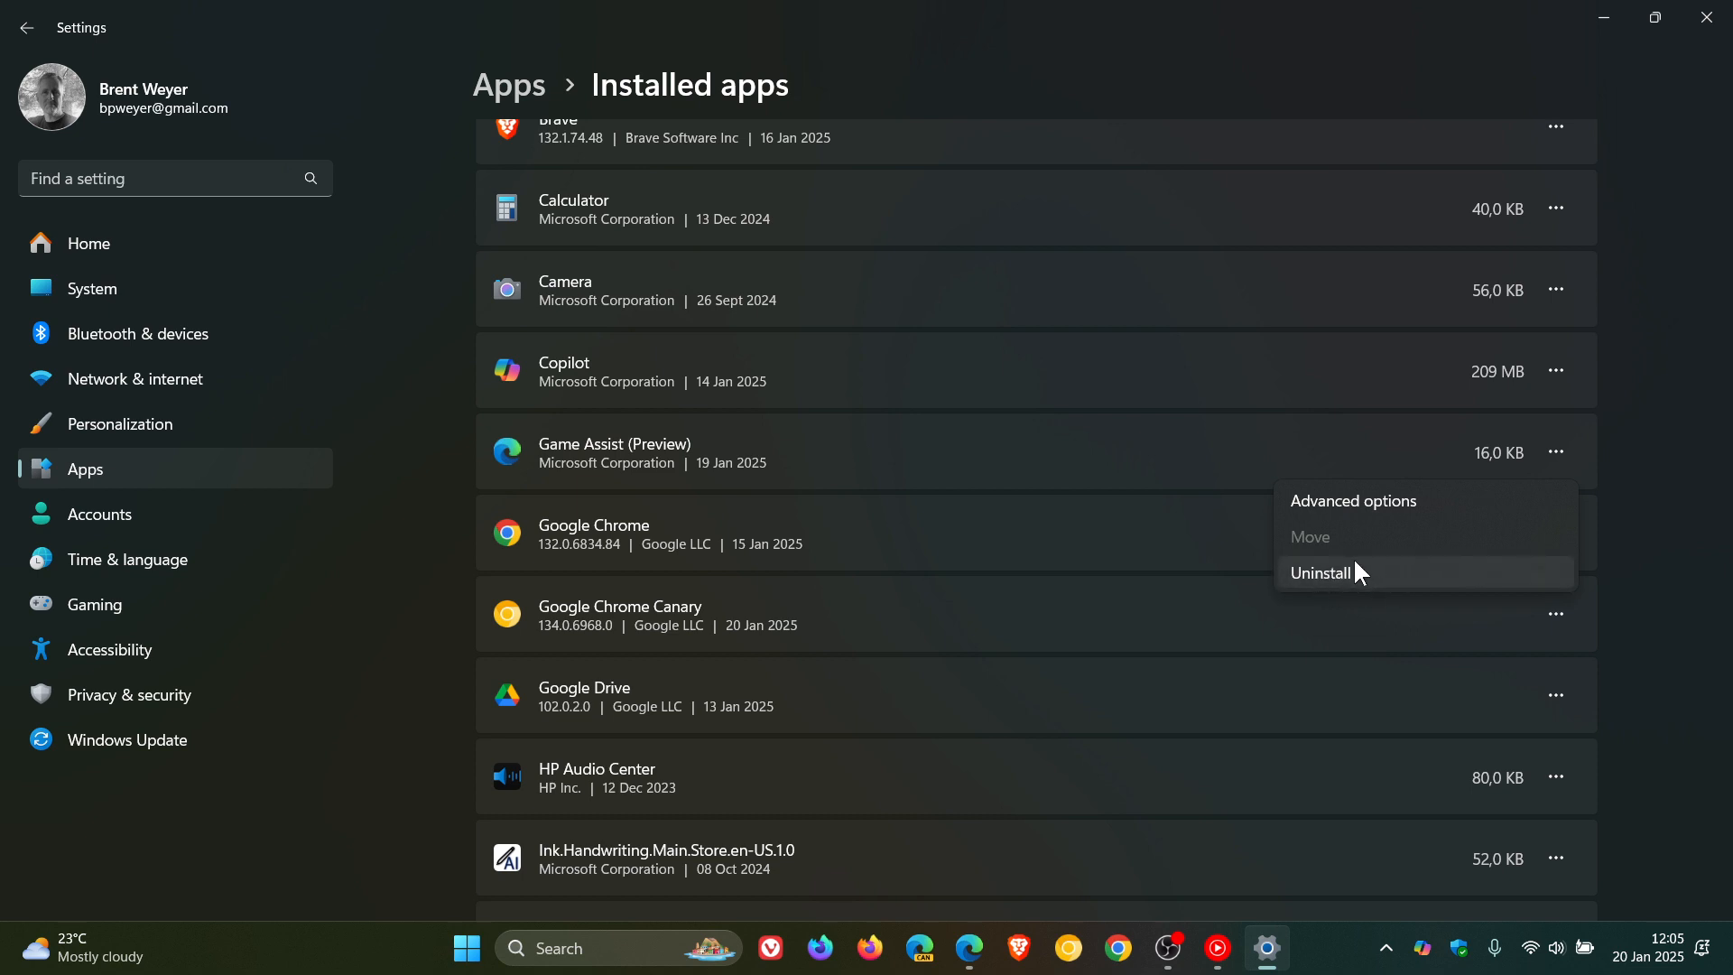
mouse_move(1362, 582)
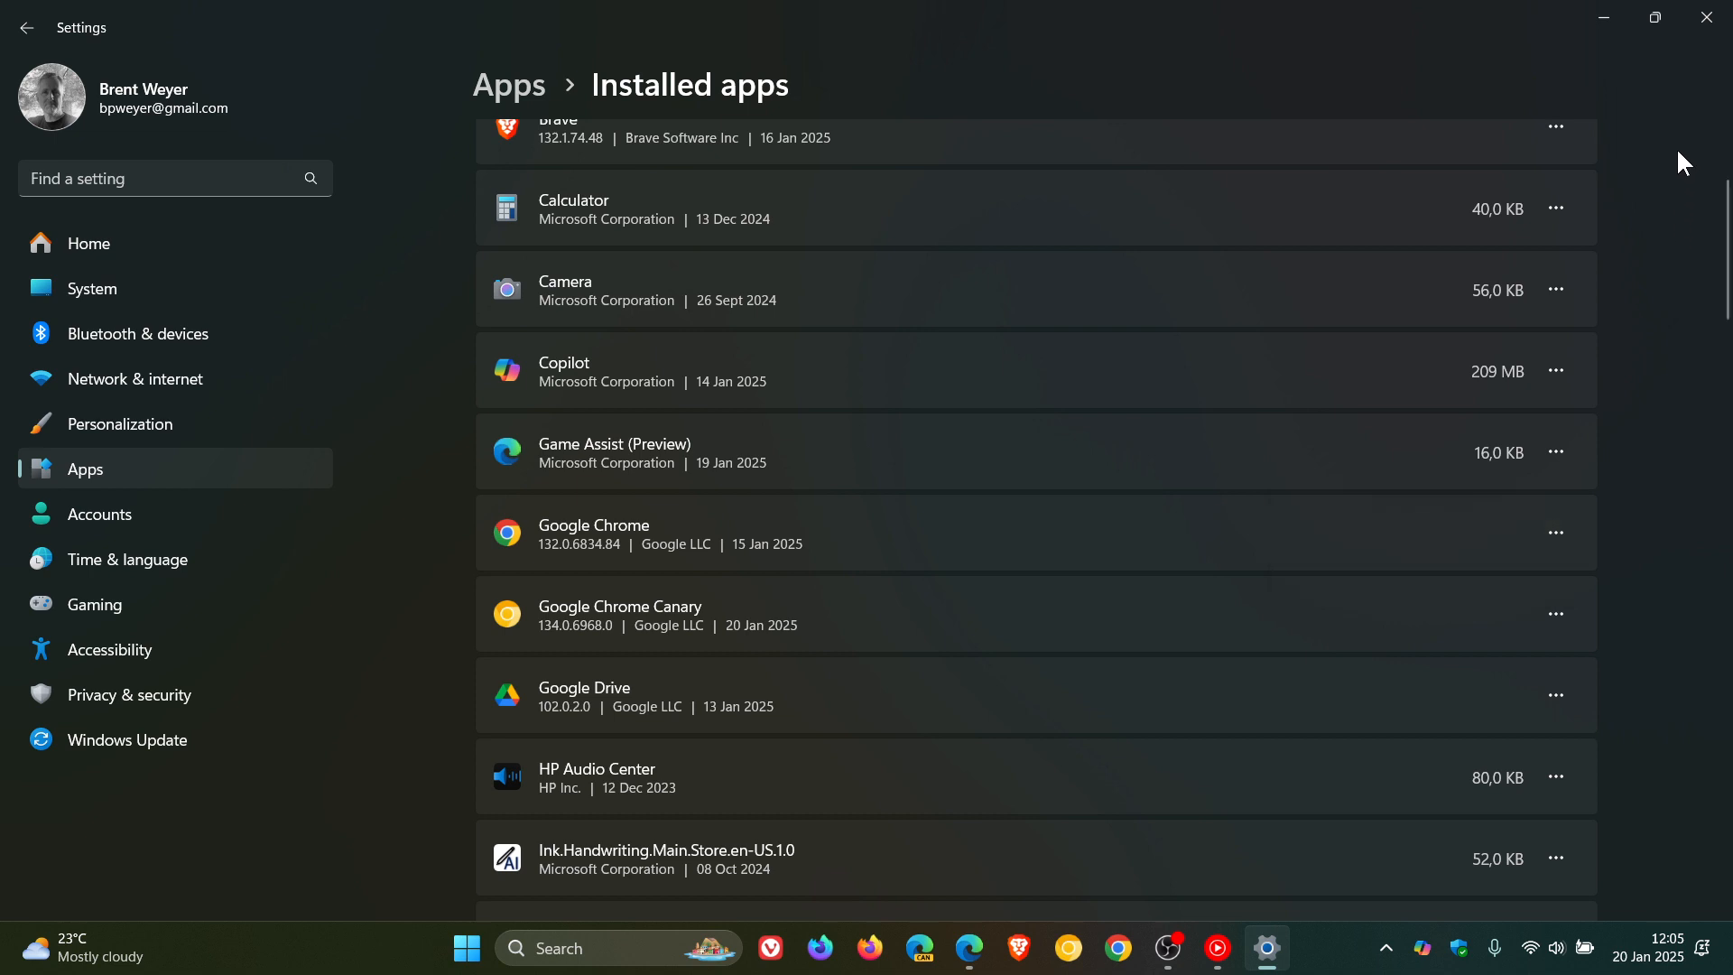
mouse_move(1655, 122)
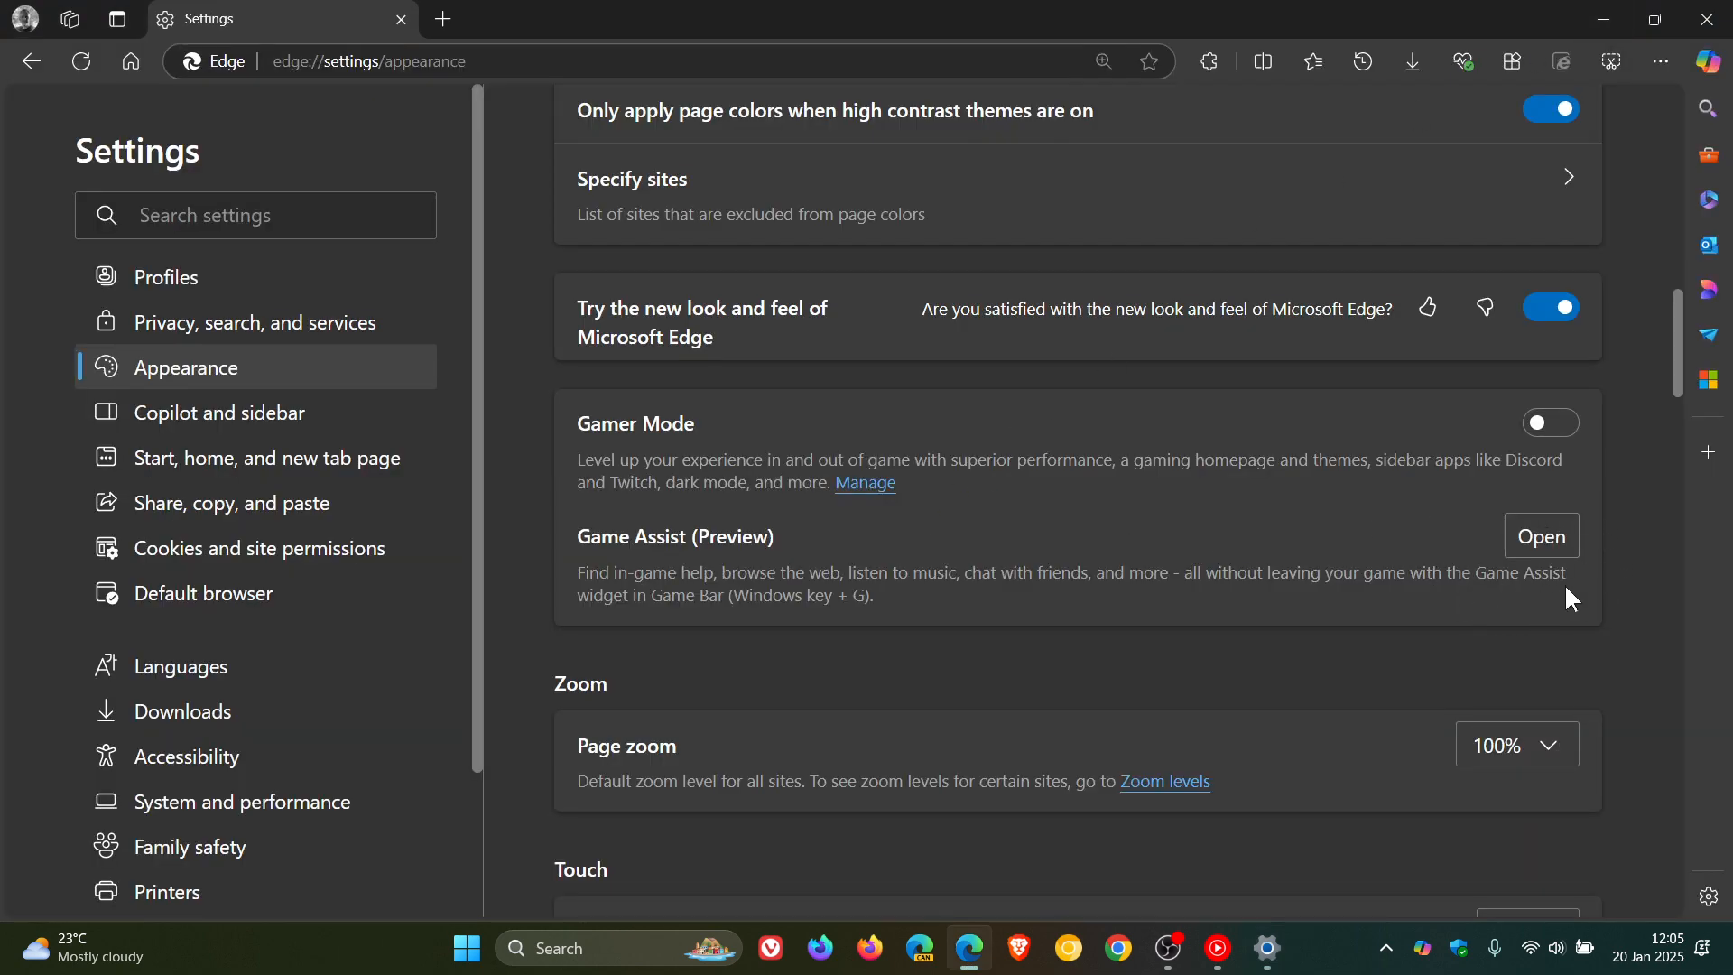
mouse_move(1592, 605)
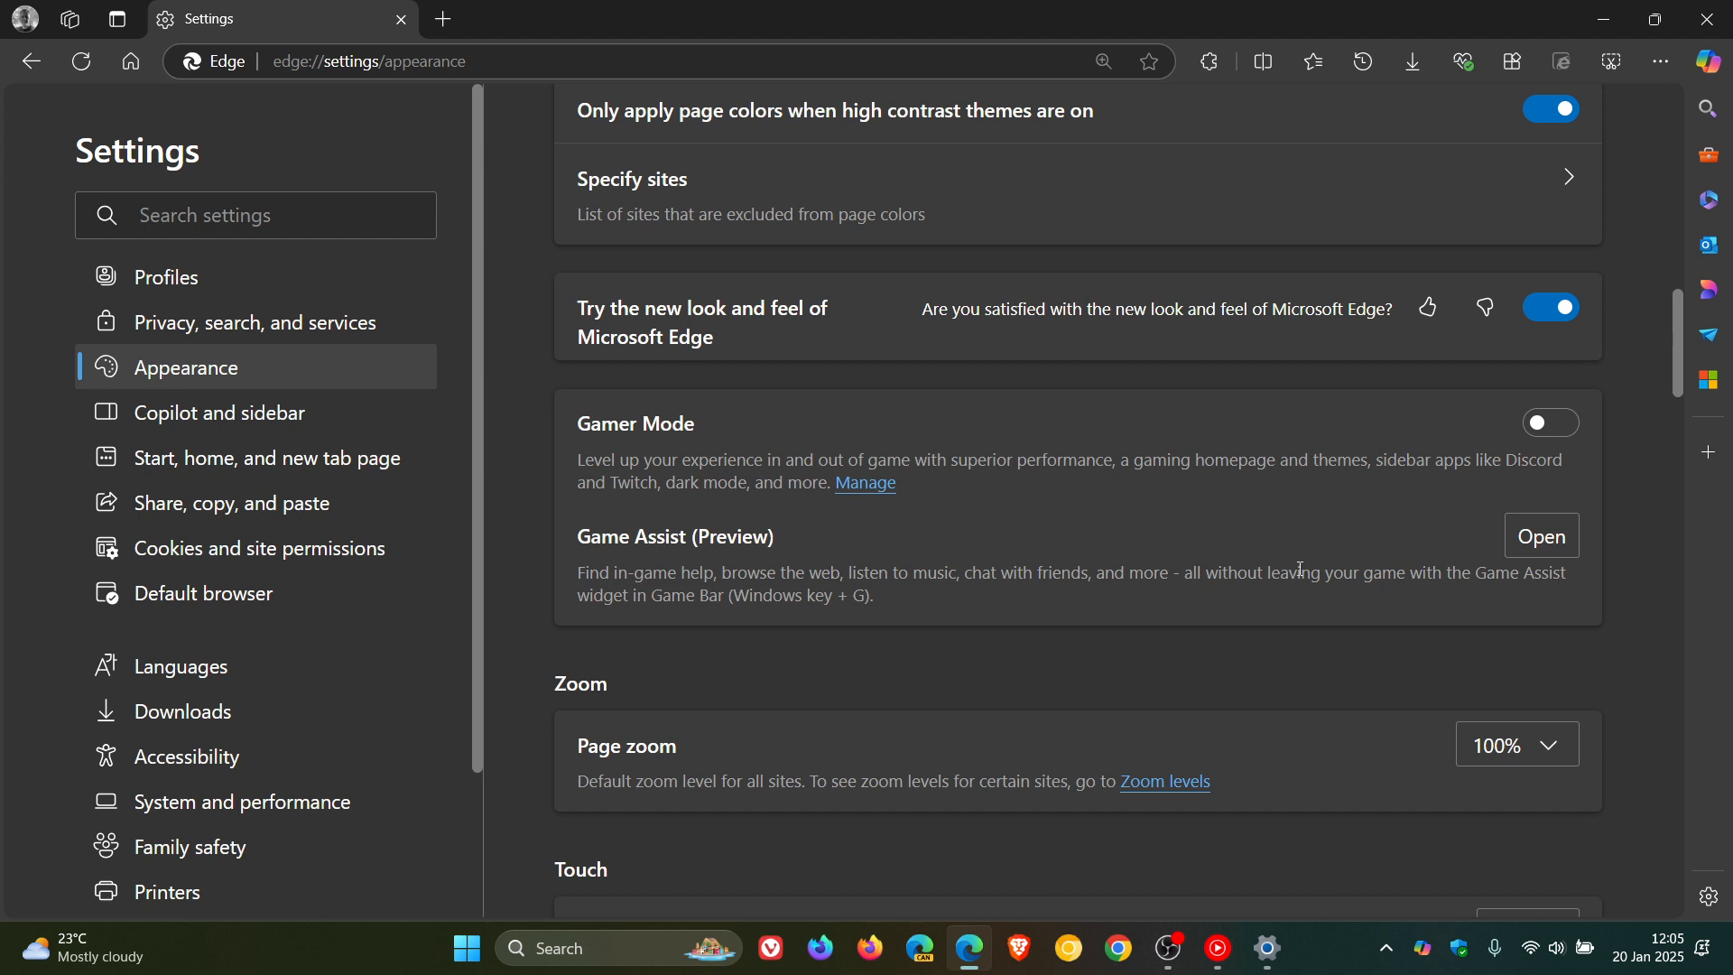
Return to Windows Settings from the taskbar, still showing Game Assist in Installed apps
left_click(1266, 947)
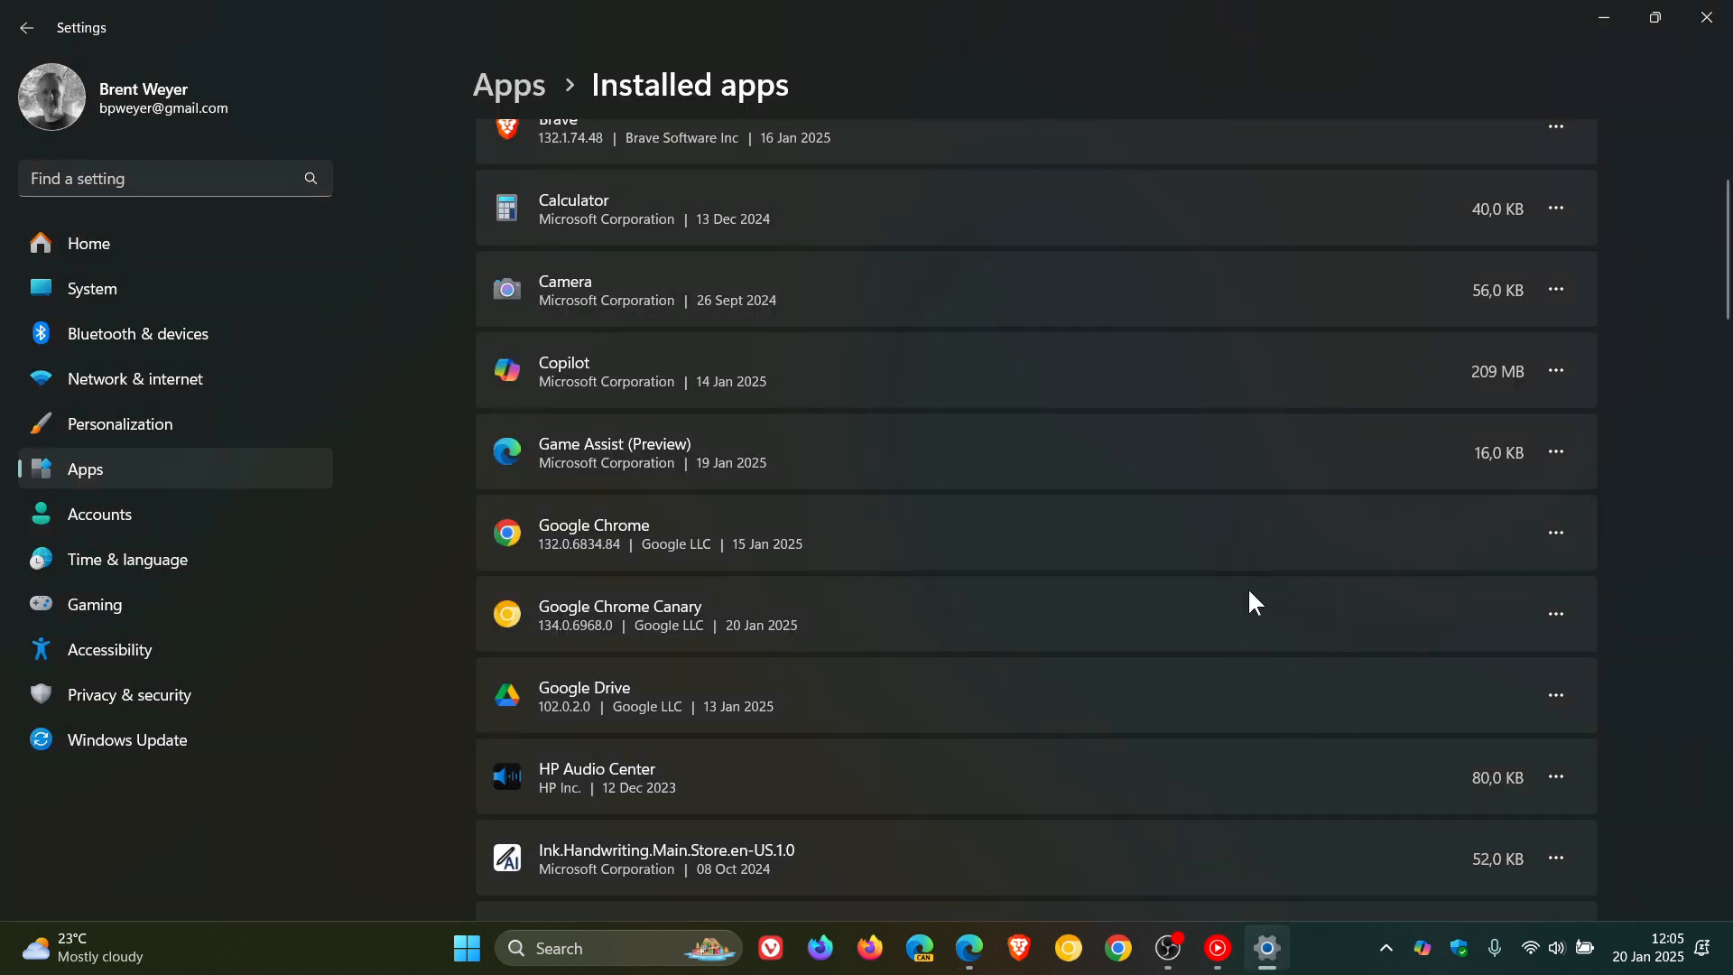
mouse_move(1565, 431)
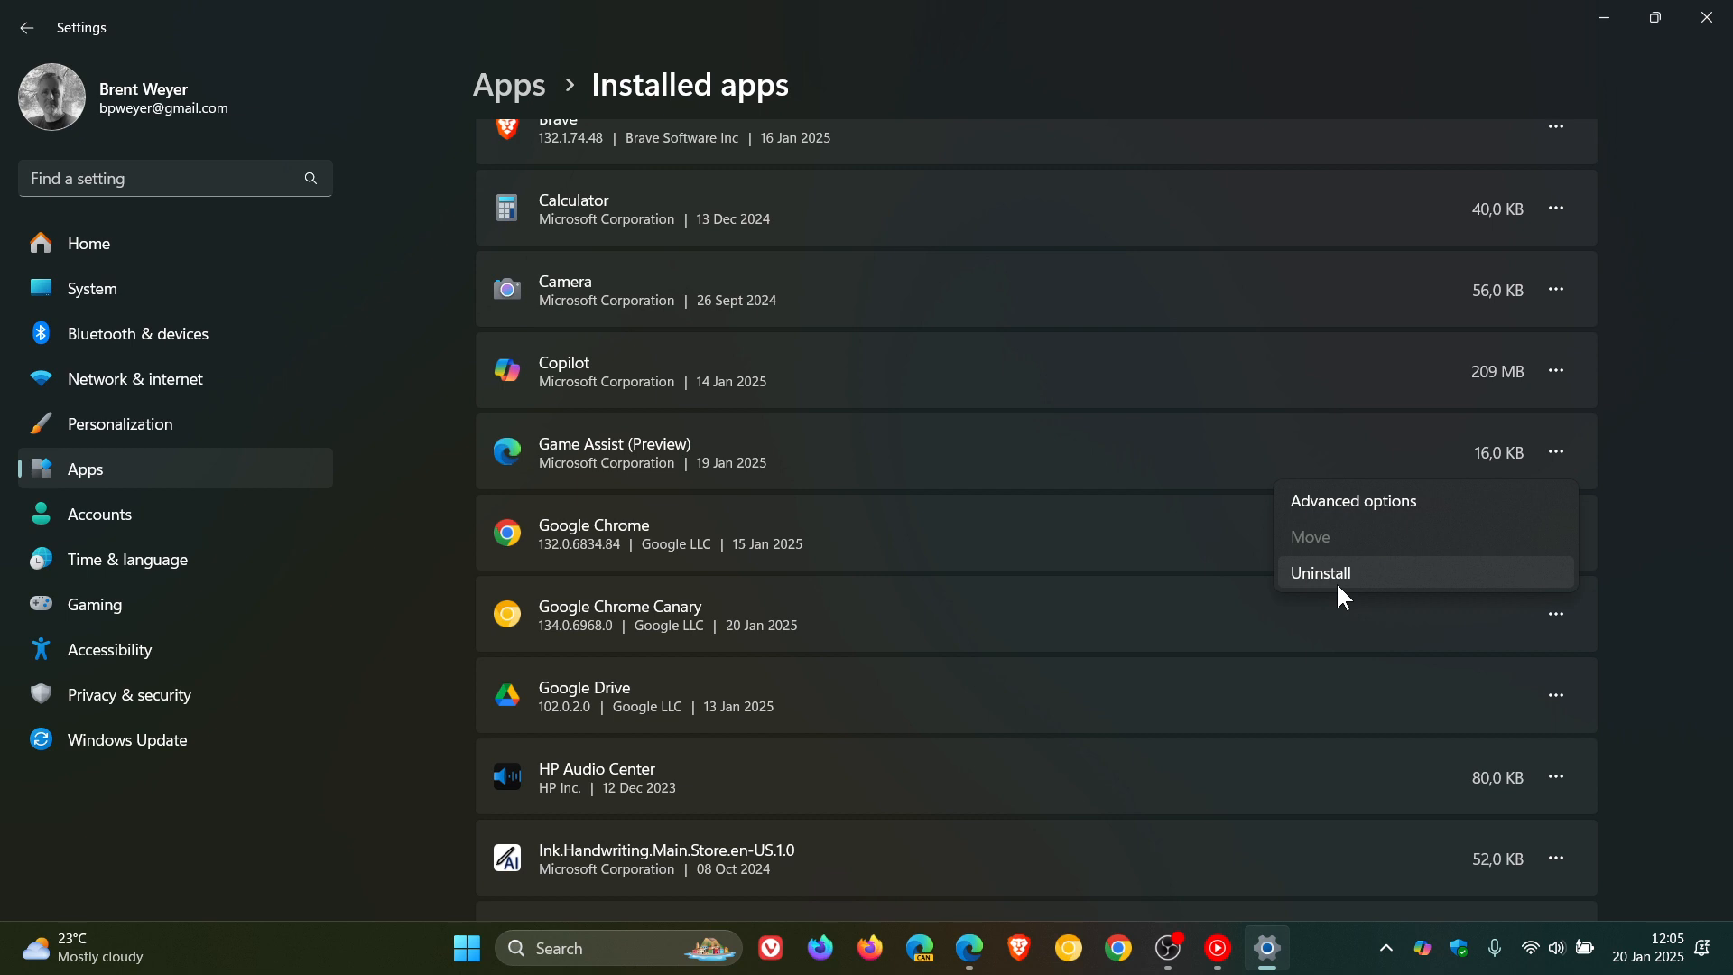
mouse_move(1677, 385)
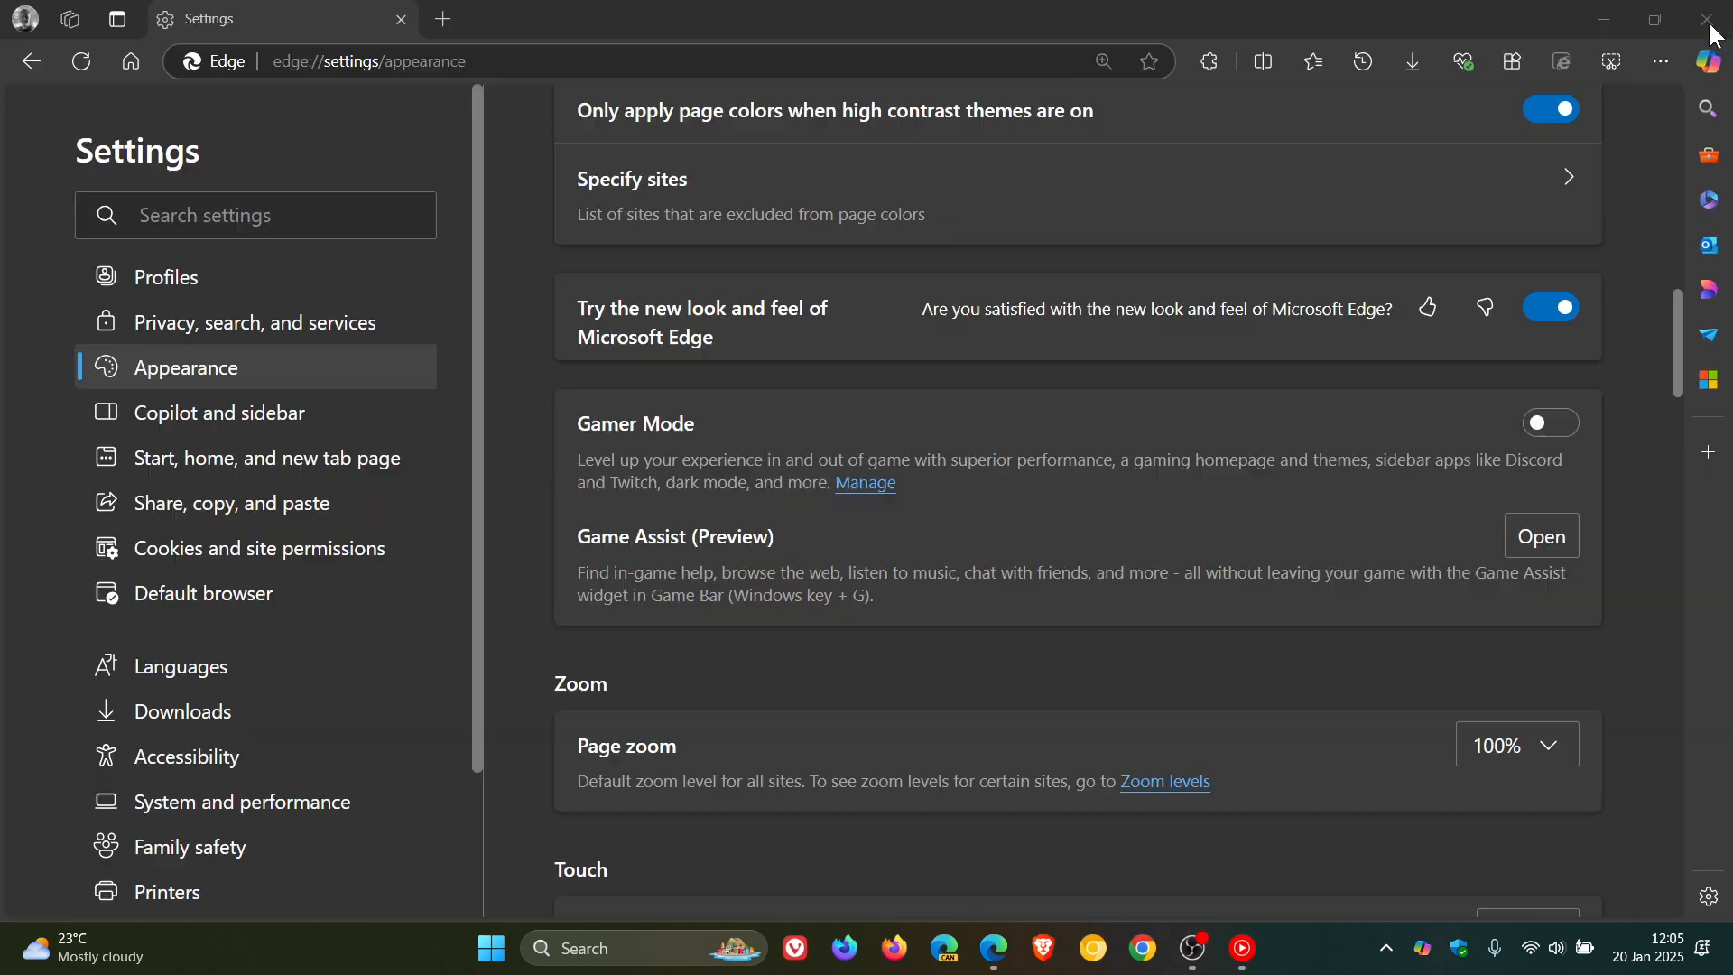
mouse_move(118, 102)
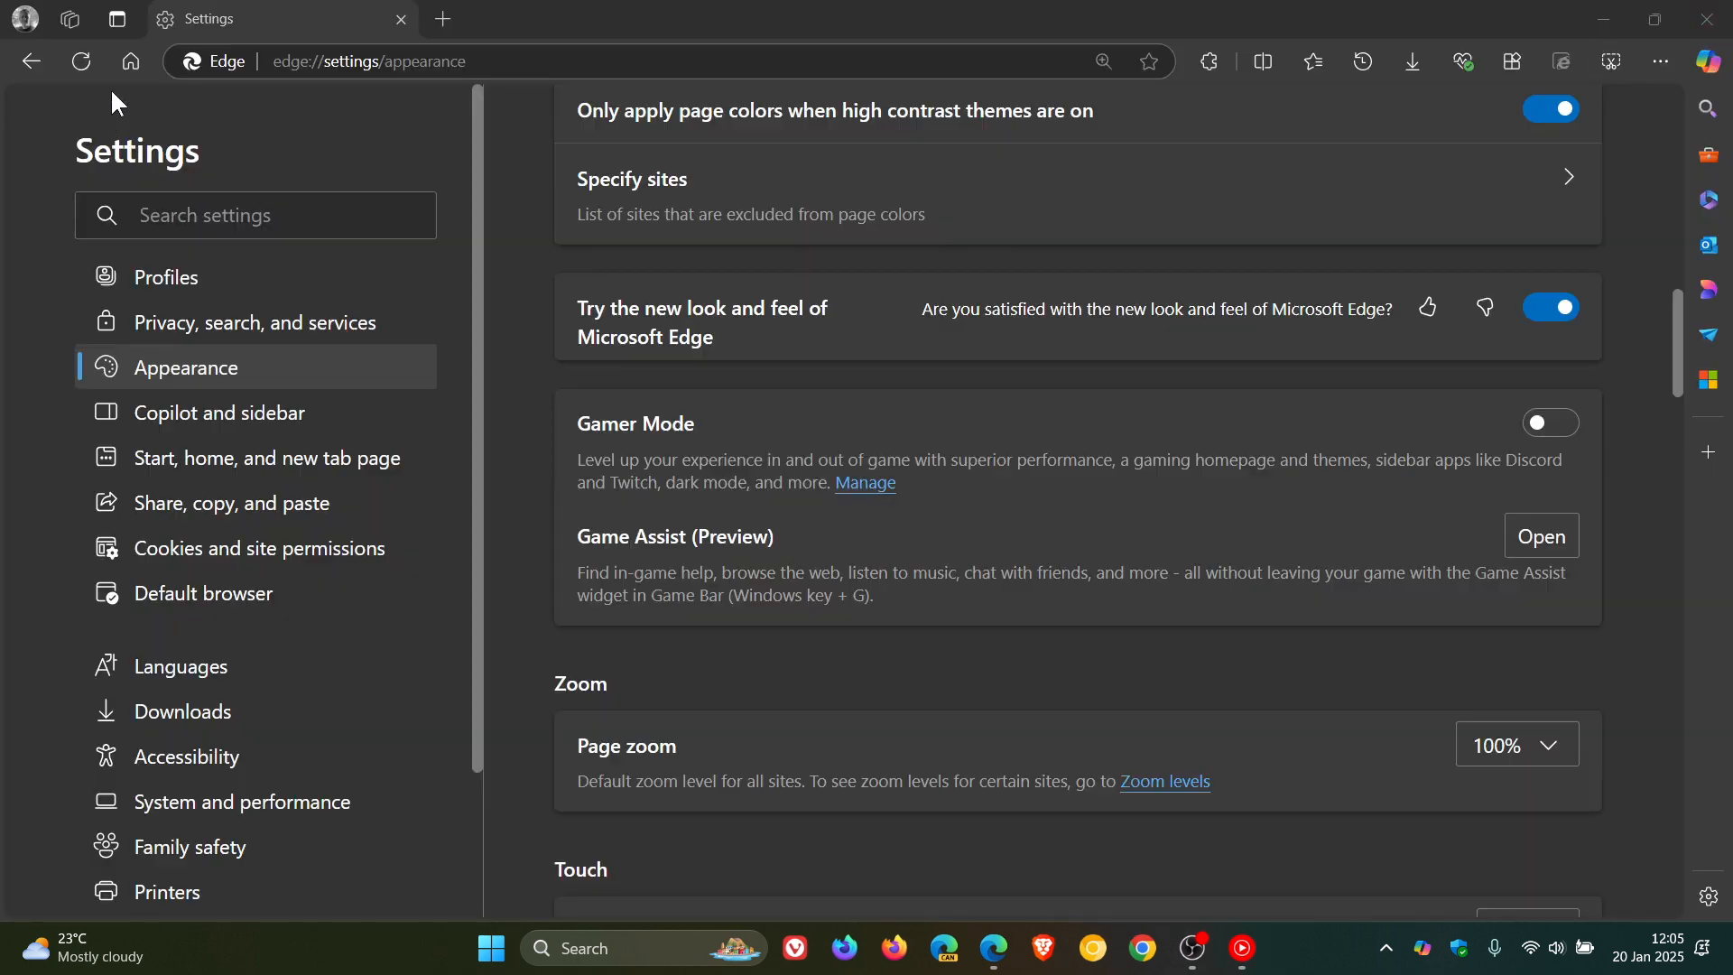